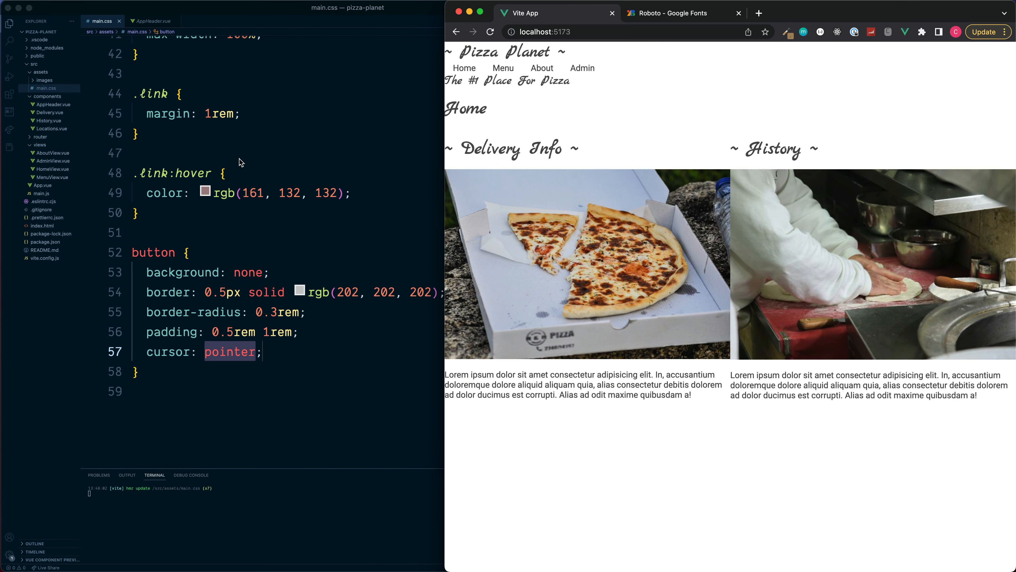
Add an empty scoped style block below the template in MenuView.vue
{"action": "left_click", "coordinate": [50, 177]}
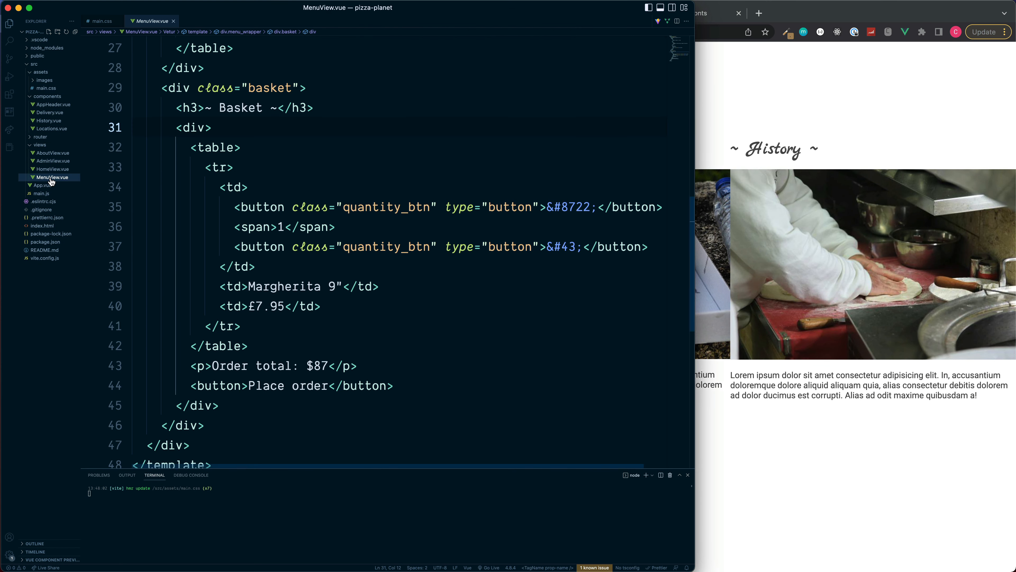
{"action": "left_click", "coordinate": [9, 40]}
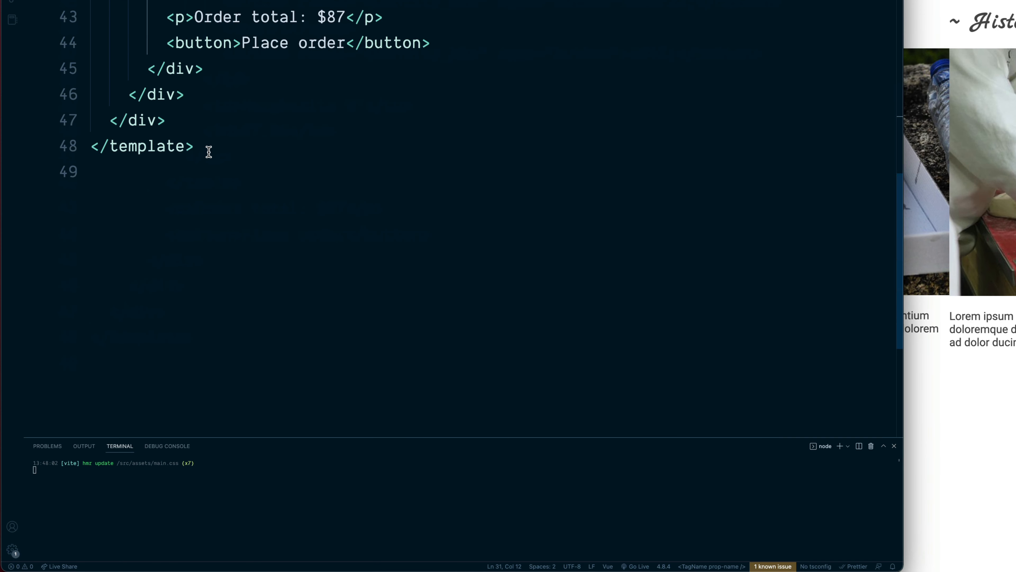
{"action": "type", "text": "style scoped>"}
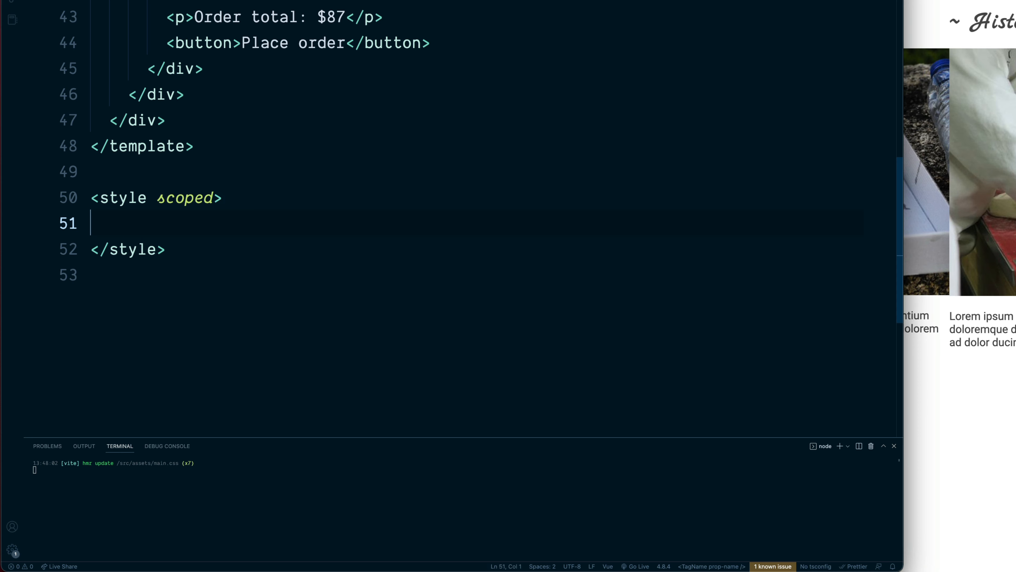
{"action": "mouse_move", "coordinate": [265, 203]}
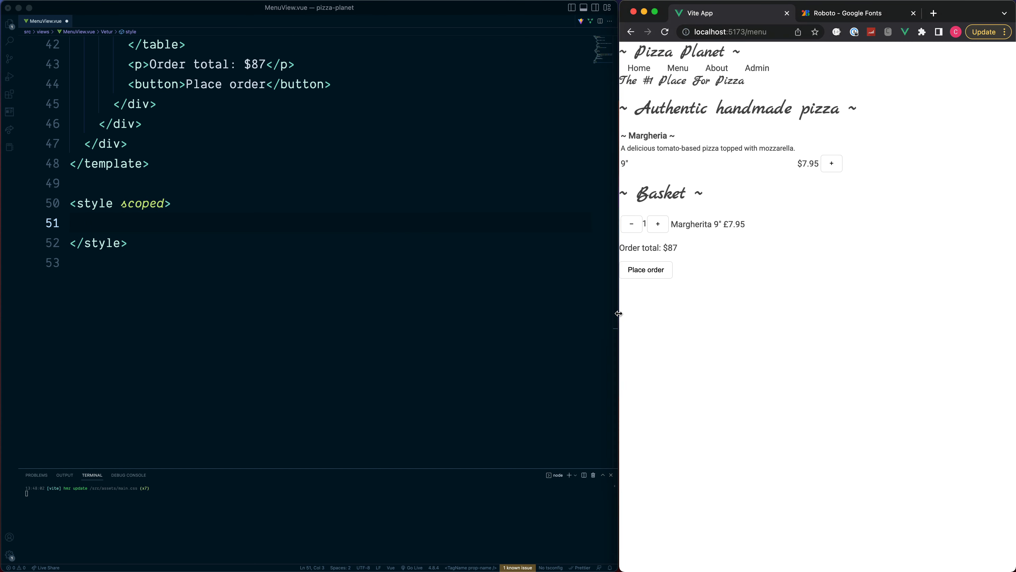
Add an h3 rule with text-align: center so the page headings appear centered
{"action": "double_click", "coordinate": [825, 108]}
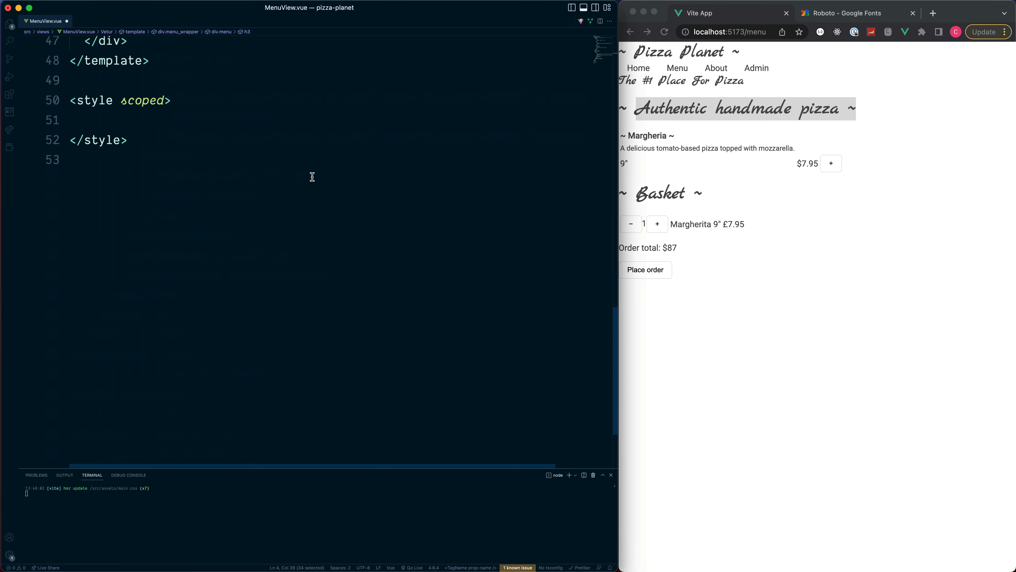
{"action": "type", "text": "h3 {"}
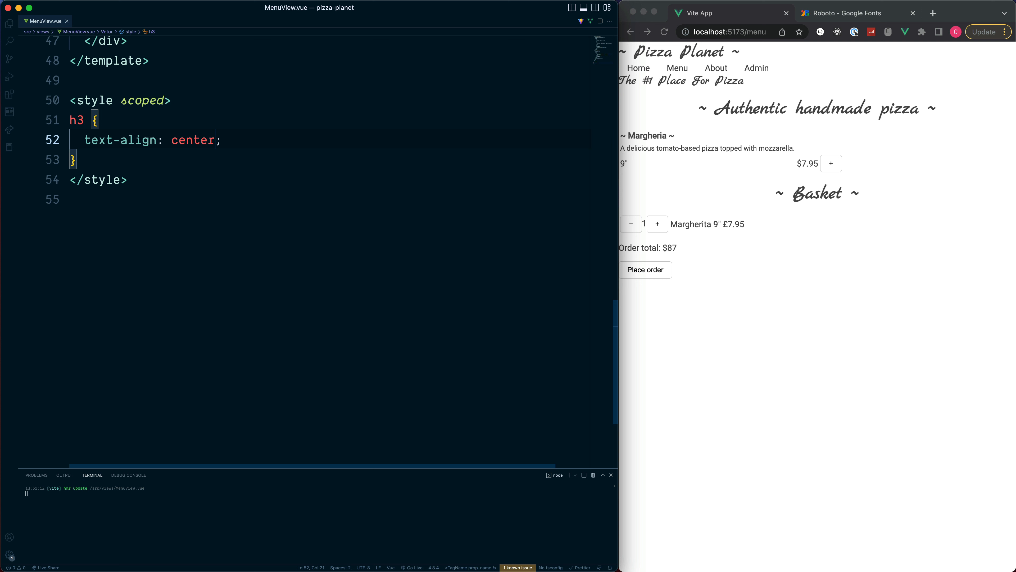
{"action": "mouse_move", "coordinate": [834, 184]}
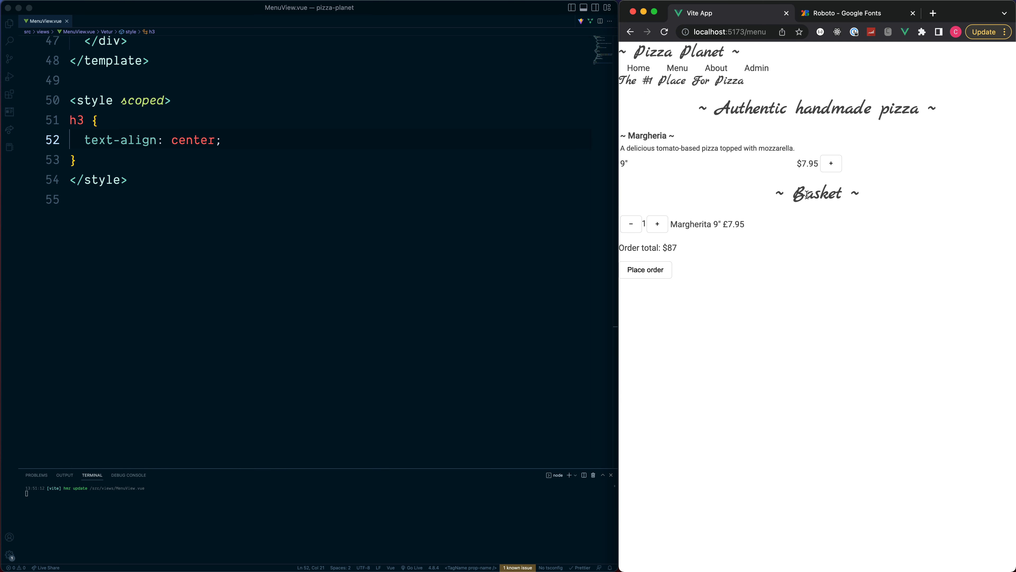
{"action": "mouse_move", "coordinate": [935, 173]}
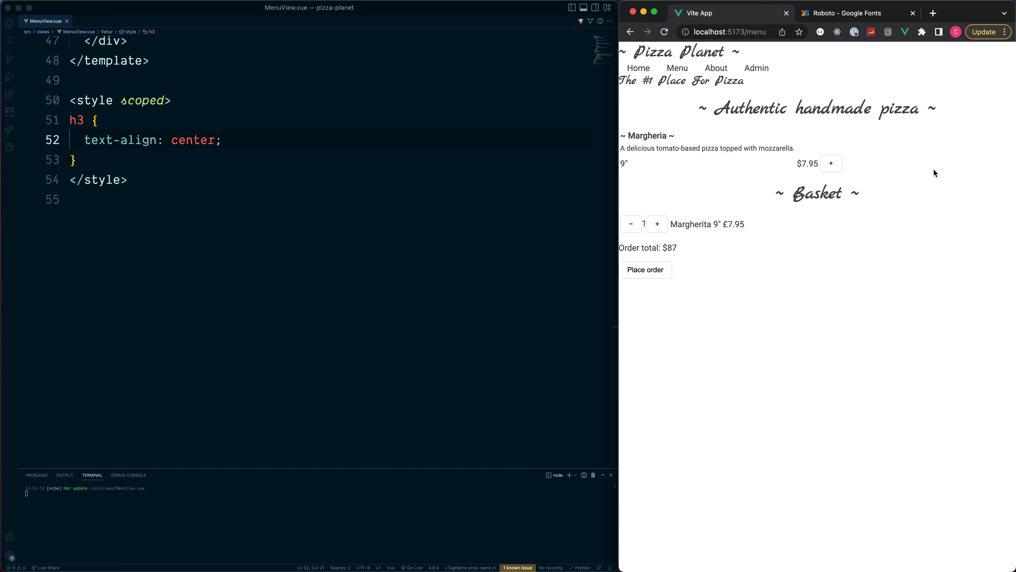
{"action": "mouse_move", "coordinate": [633, 306]}
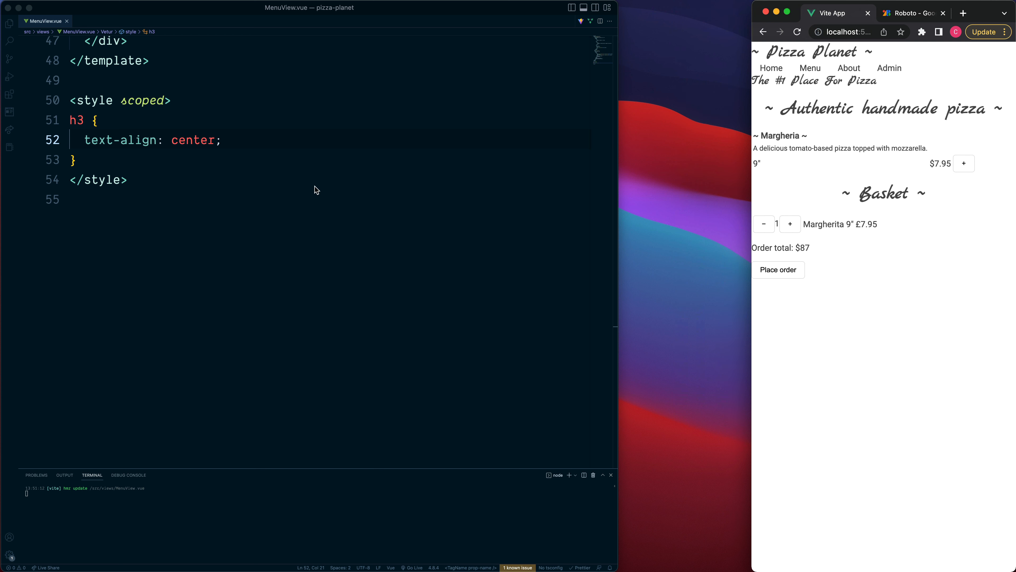
Add a /* mobile layout */ comment after the h3 rule and check the menu_wrapper class name
{"action": "left_click", "coordinate": [148, 159]}
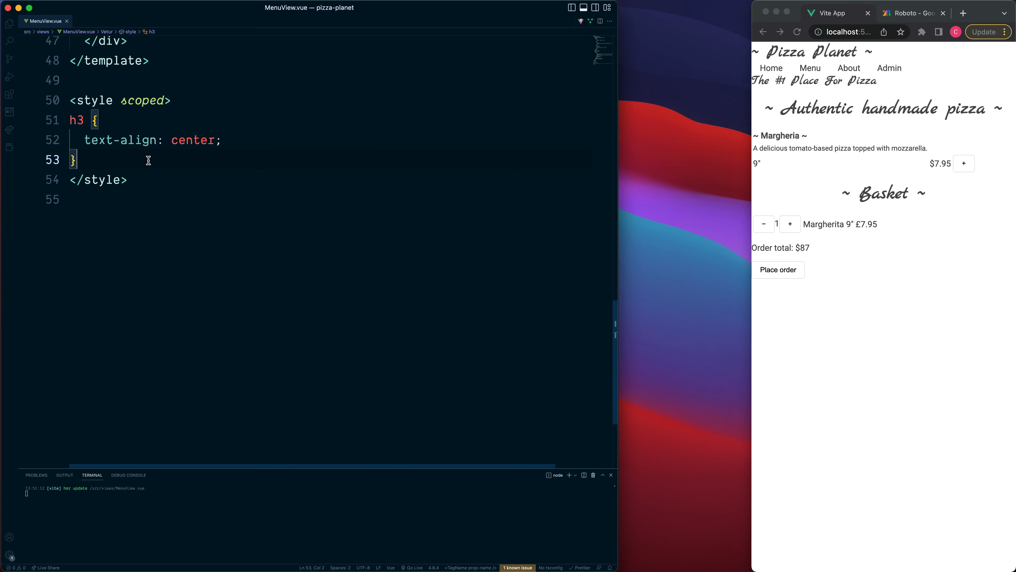
{"action": "type", "text": "/* mobi */"}
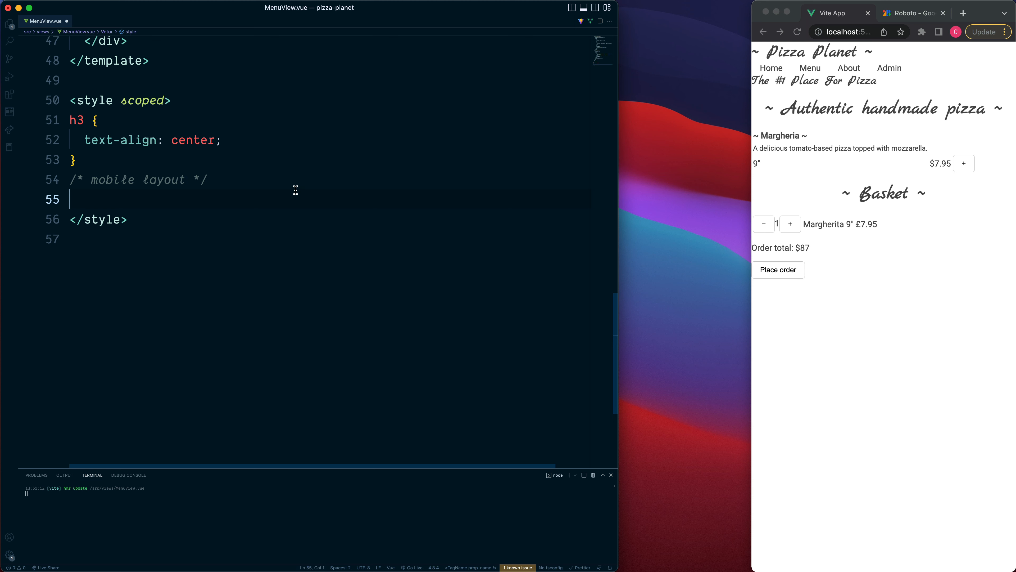
{"action": "scroll", "scroll_direction": "up", "scroll_amount": 3}
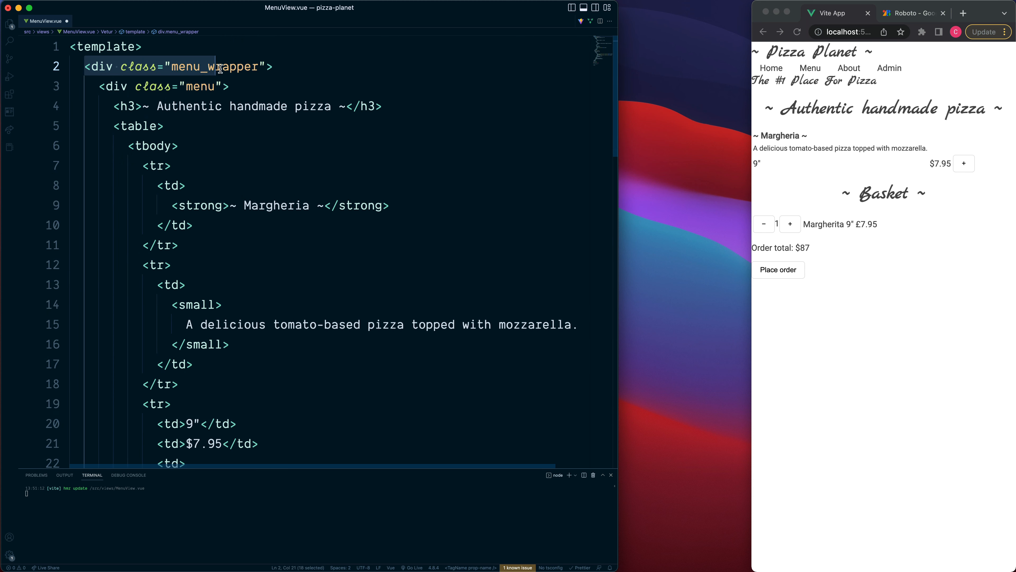
{"action": "left_click", "coordinate": [274, 66]}
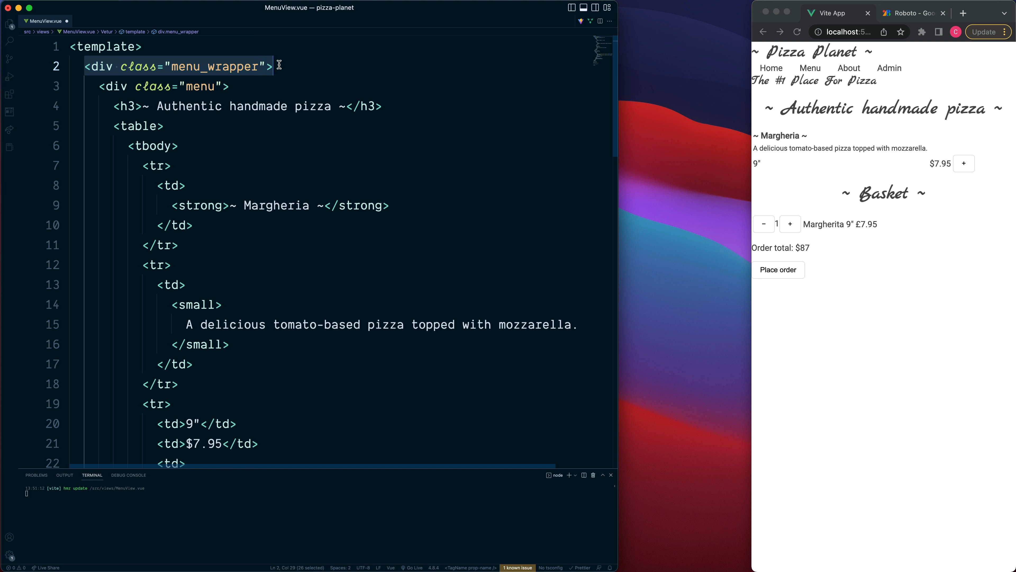
{"action": "mouse_move", "coordinate": [100, 86]}
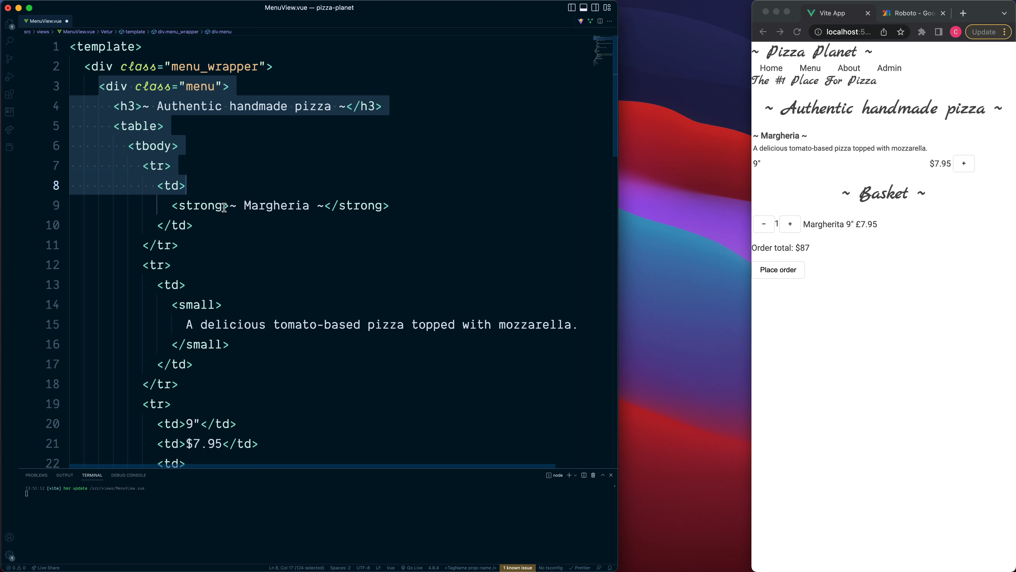
{"action": "scroll", "scroll_direction": "down", "scroll_amount": 3}
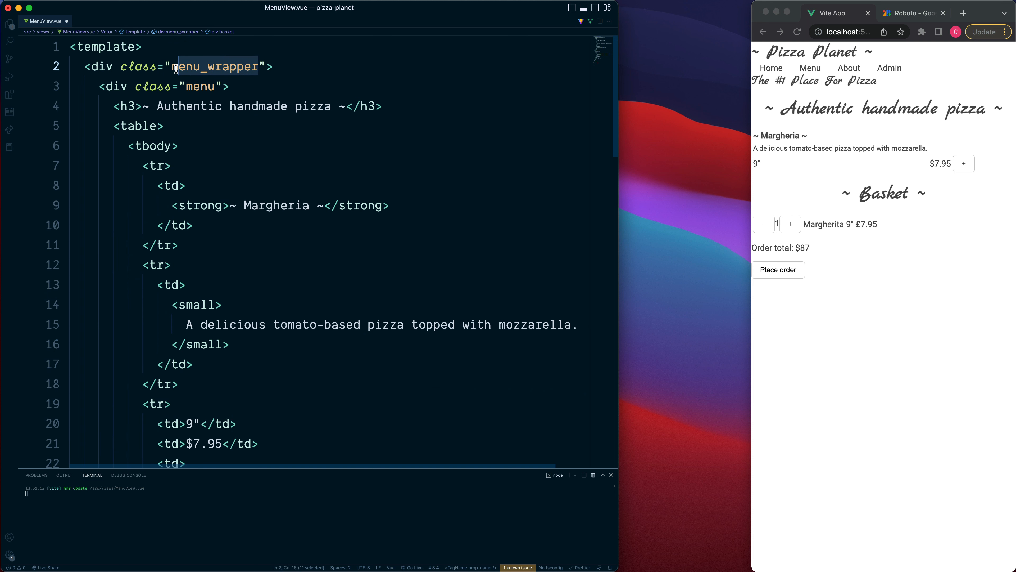
{"action": "scroll", "scroll_direction": "down", "scroll_amount": 3}
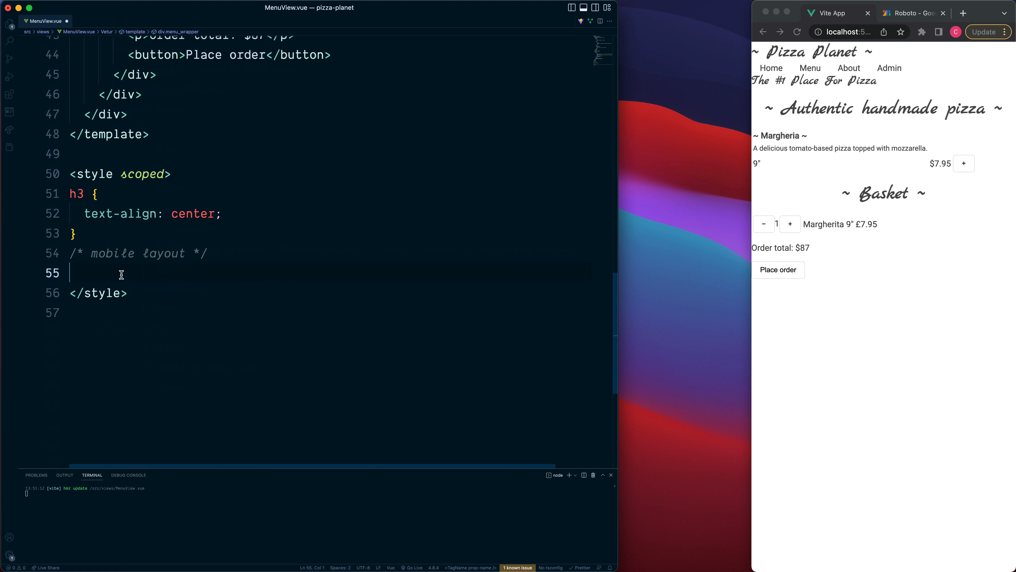
Write .menu_wrapper with display: flex, flex-direction: column and color: rgb(80, 96, 112)
{"action": "type", "text": ".menu"}
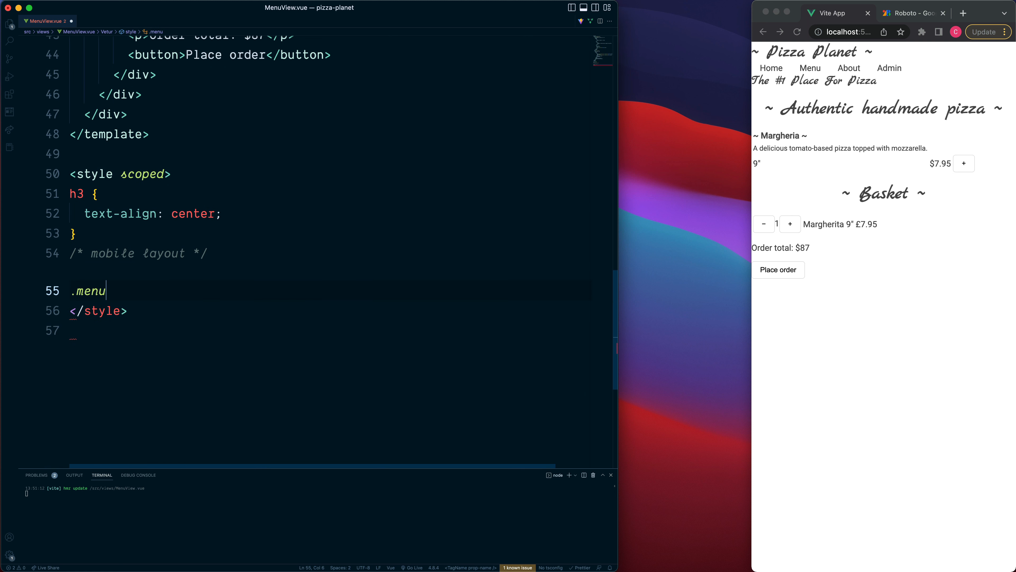
{"action": "type", "text": "_wrapper {"}
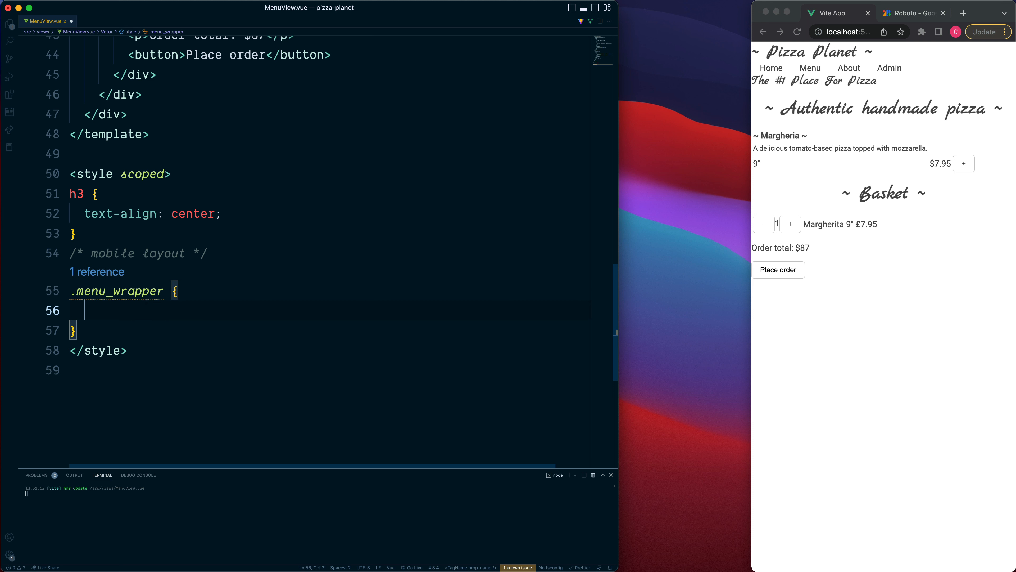
{"action": "type", "text": "display: flex;"}
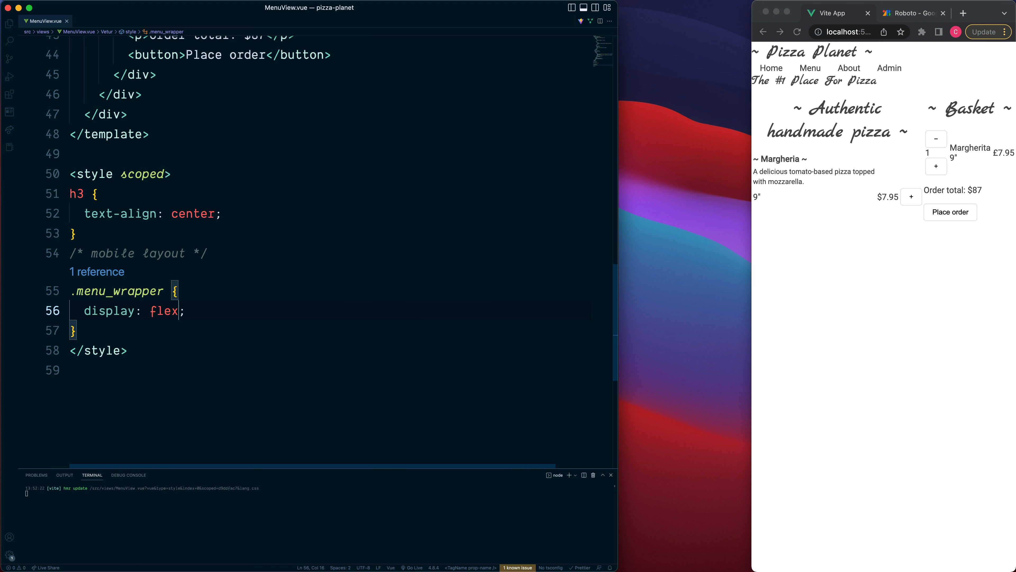
{"action": "mouse_move", "coordinate": [658, 180]}
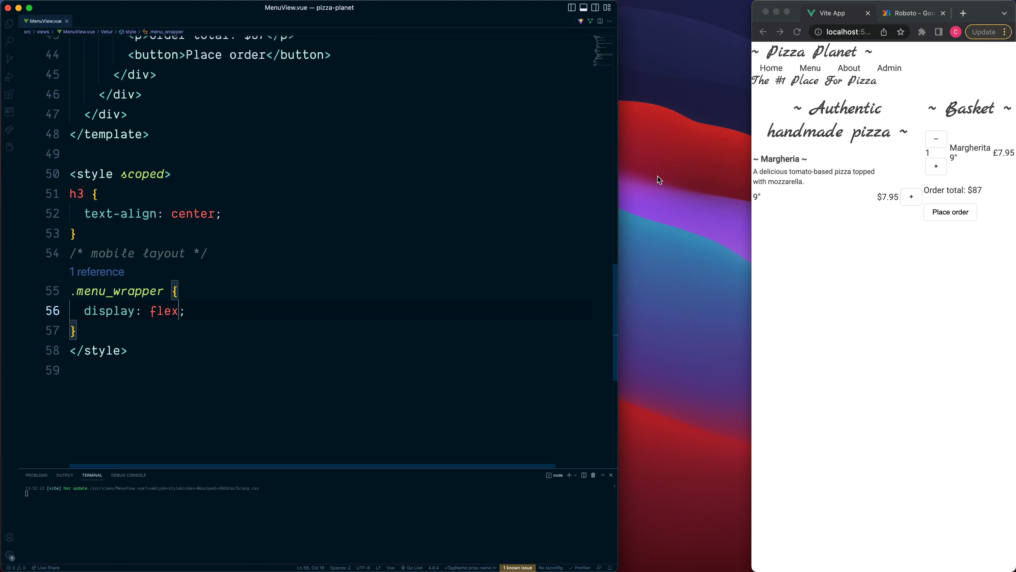
{"action": "mouse_move", "coordinate": [832, 146]}
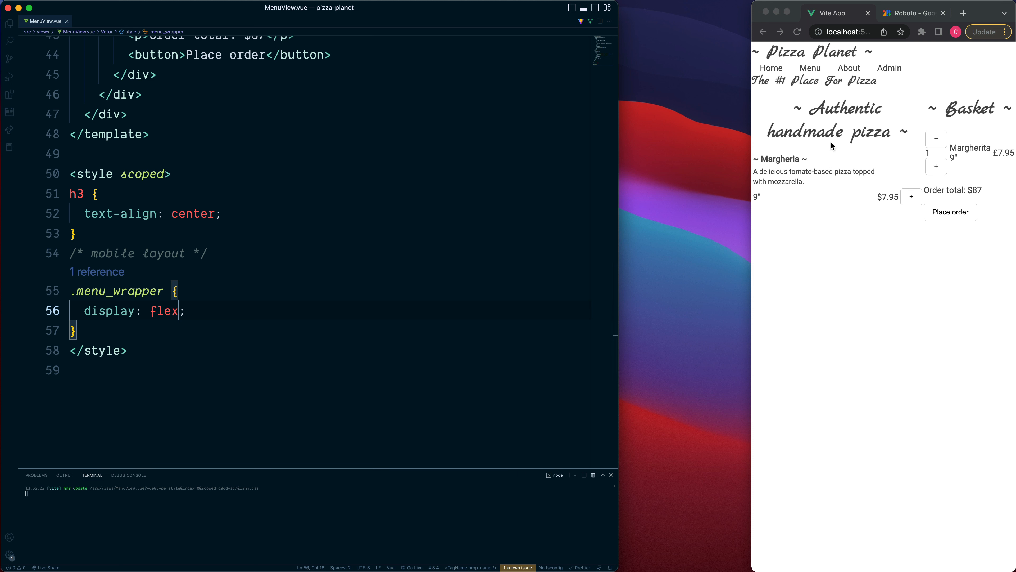
{"action": "mouse_move", "coordinate": [753, 241]}
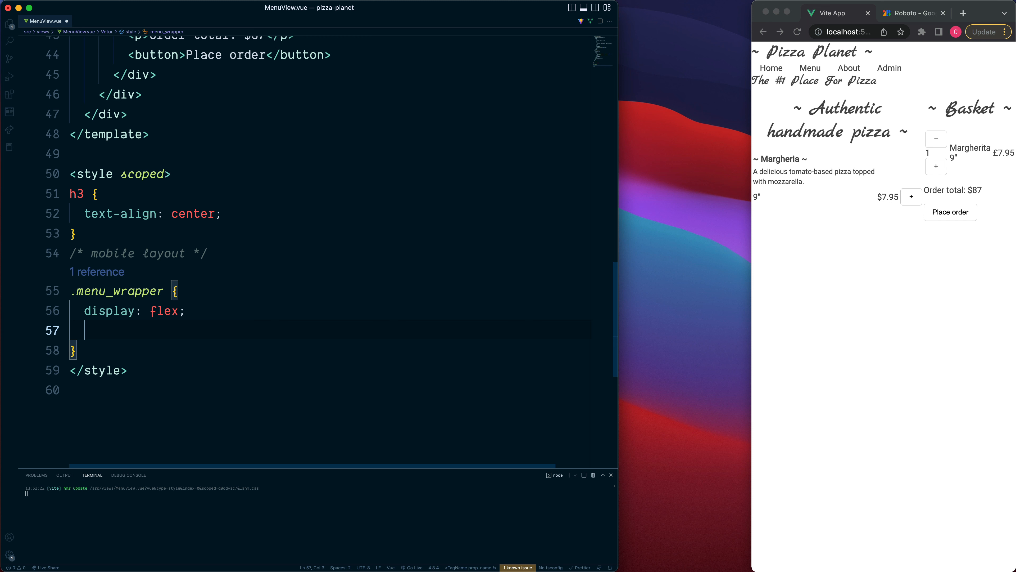
{"action": "type", "text": "flex-direction: ;"}
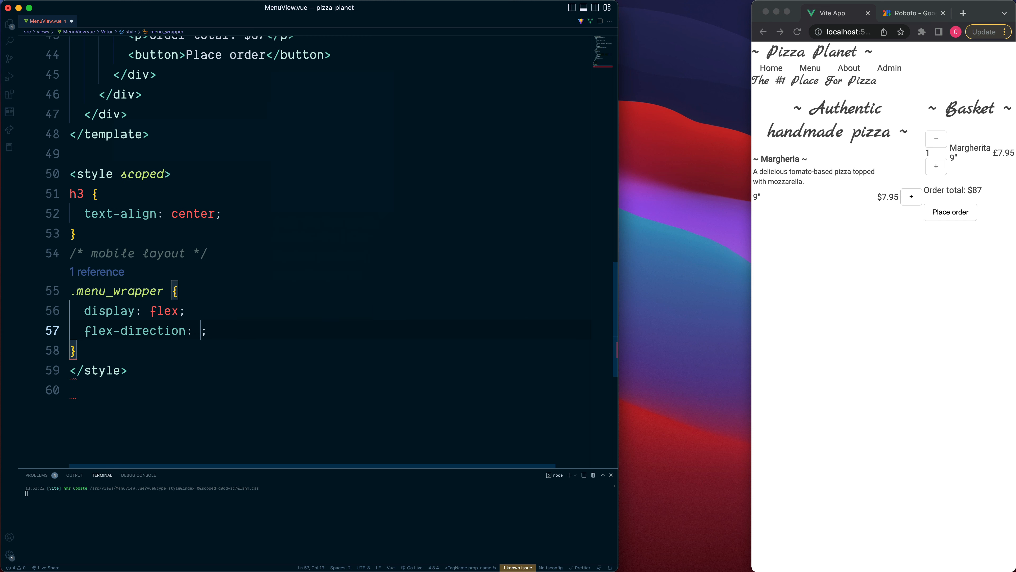
{"action": "type", "text": "column"}
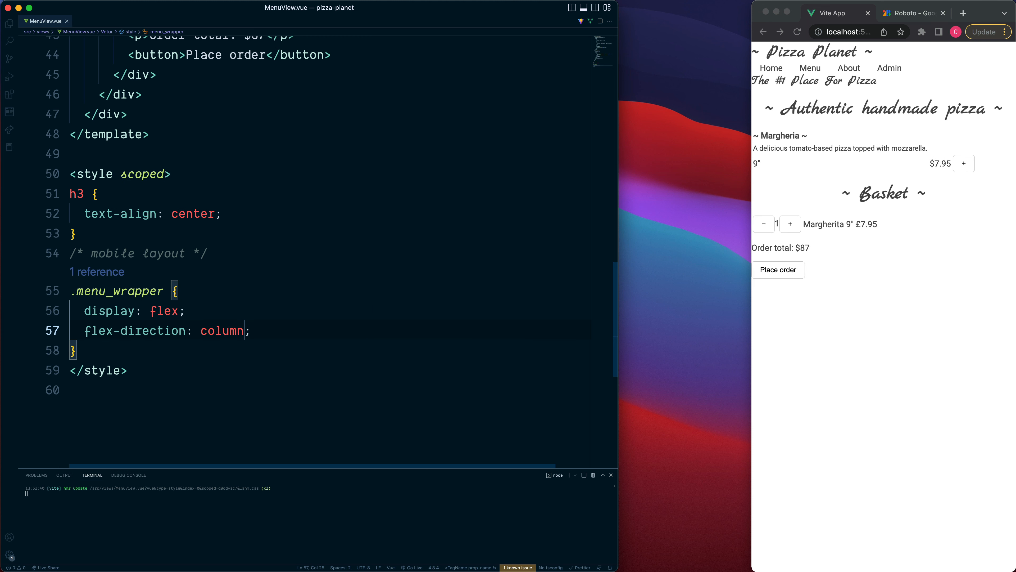
{"action": "type", "text": "color: ;"}
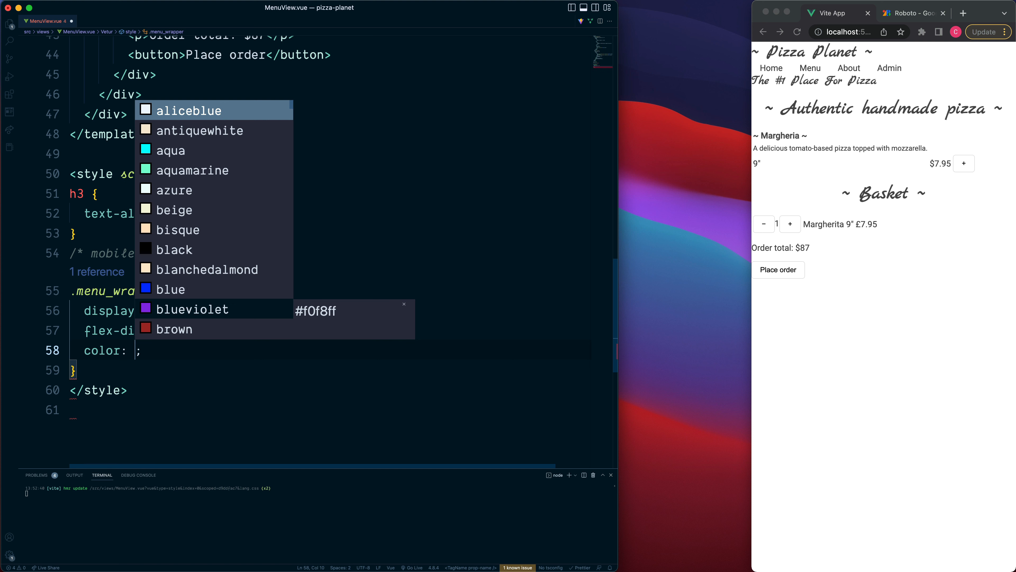
{"action": "type", "text": "rgb(80, 96, 121"}
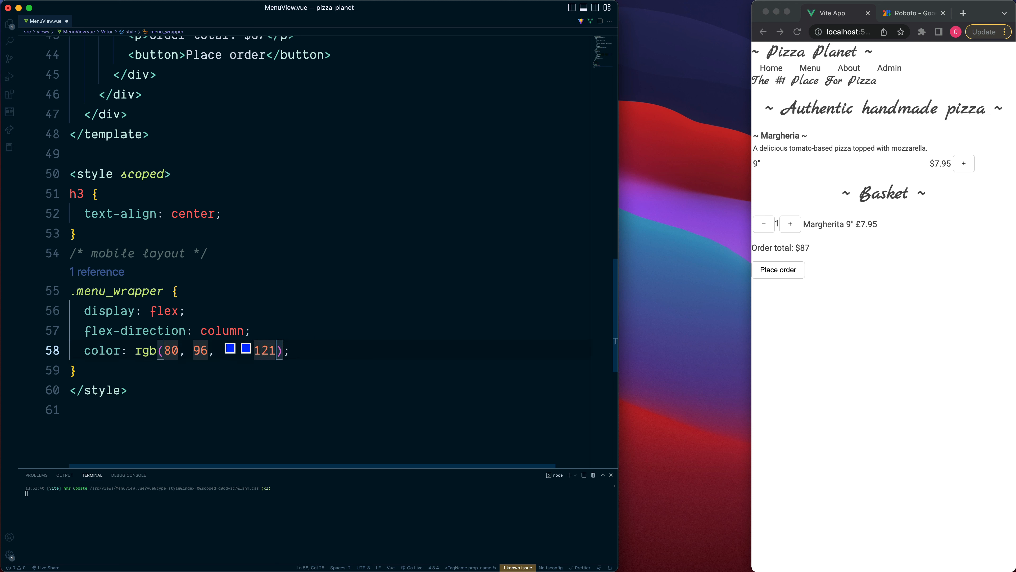
{"action": "type", "text": "112"}
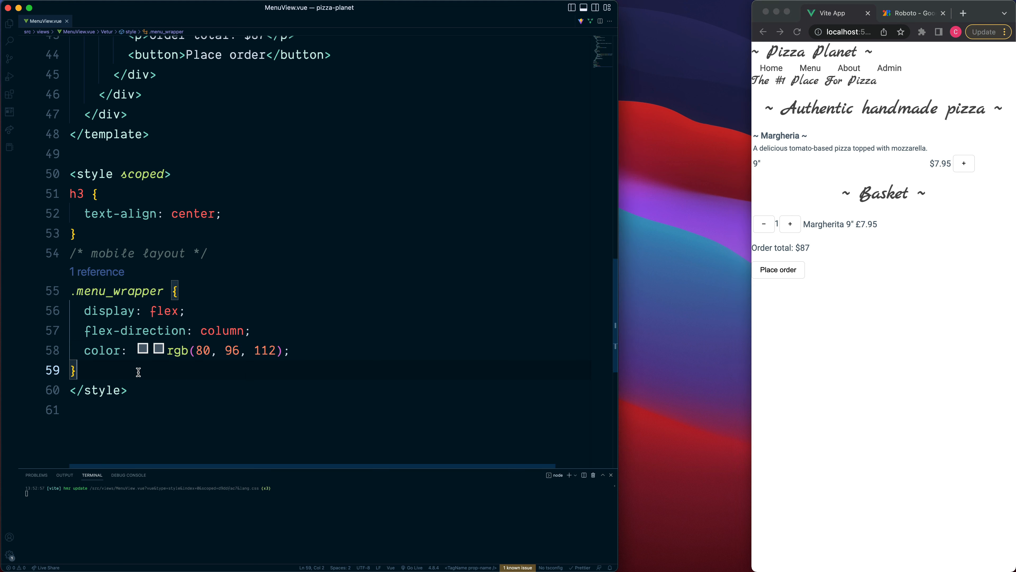
Write a .menu, .basket rule with background #faf1e2, border-radius 3px, height 100vh and padding 1rem
{"action": "type", "text": ".menu,"}
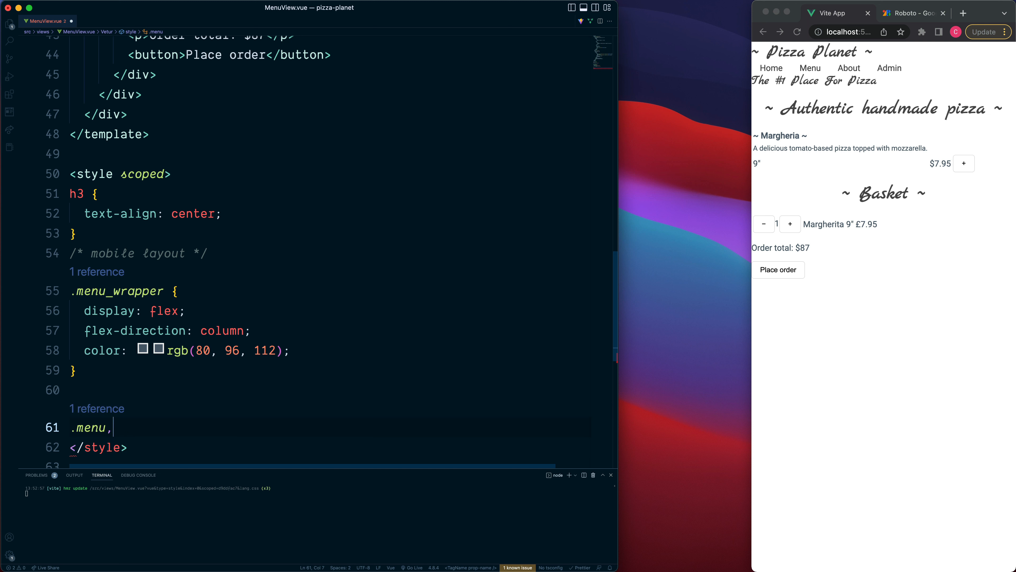
{"action": "type", "text": ".ba"}
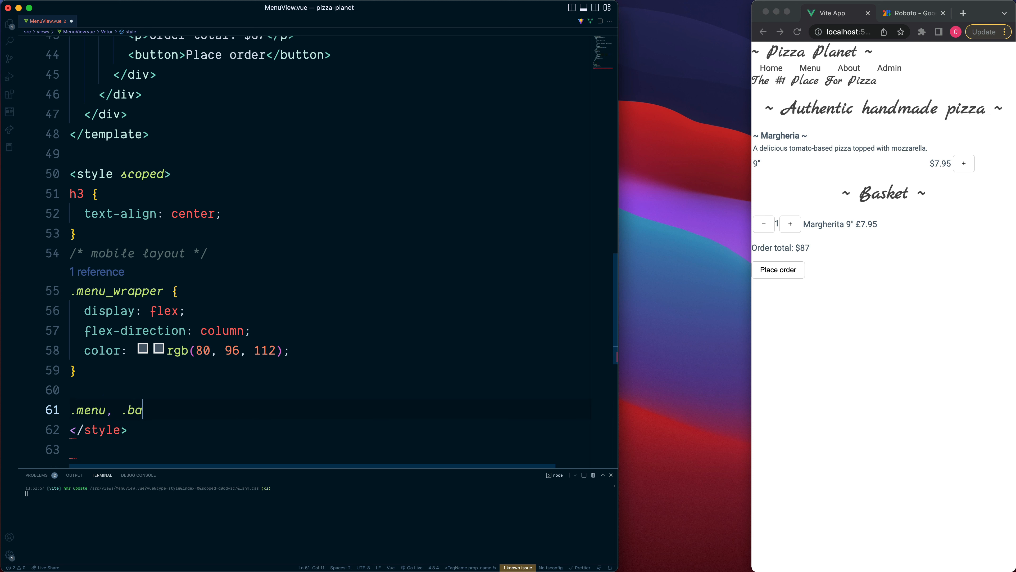
{"action": "type", "text": "sket {"}
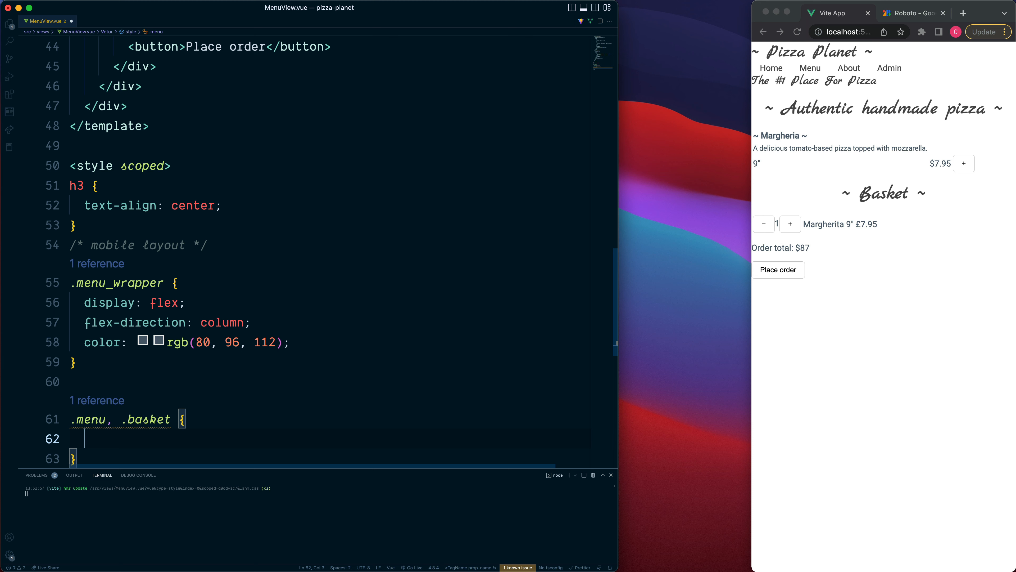
{"action": "type", "text": "background: #;"}
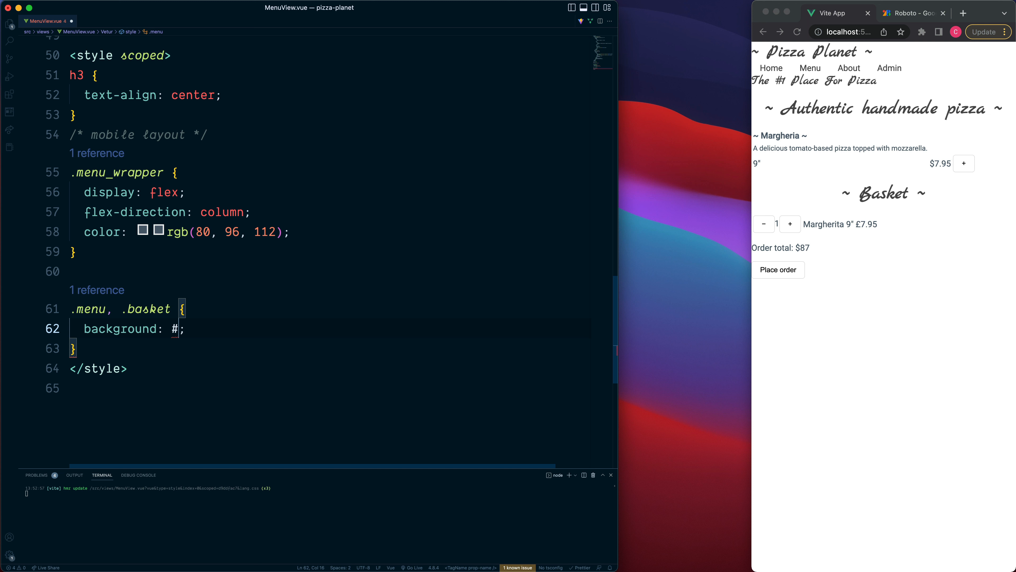
{"action": "type", "text": "faf1e2"}
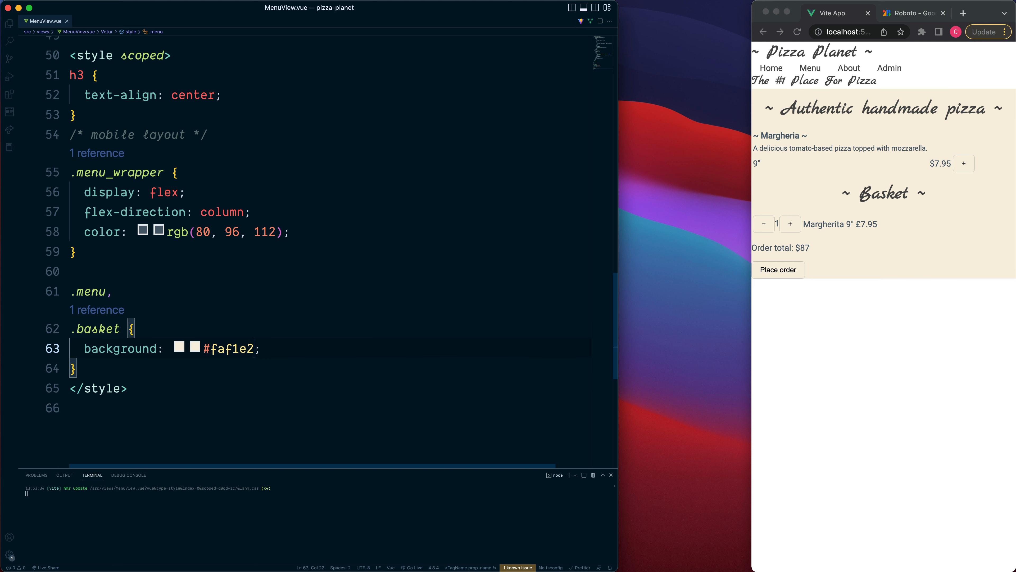
{"action": "type", "text": "border"}
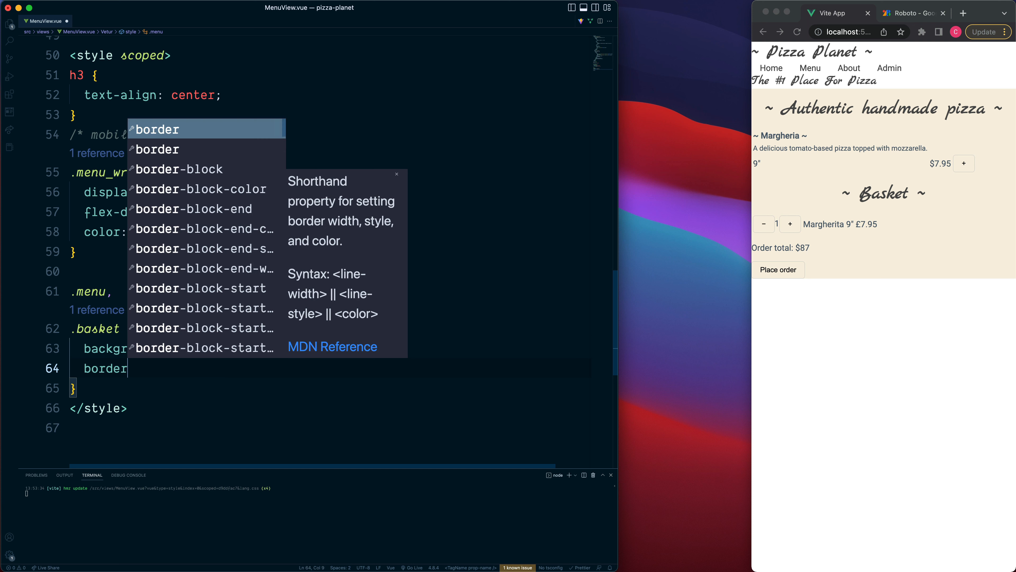
{"action": "type", "text": "-r"}
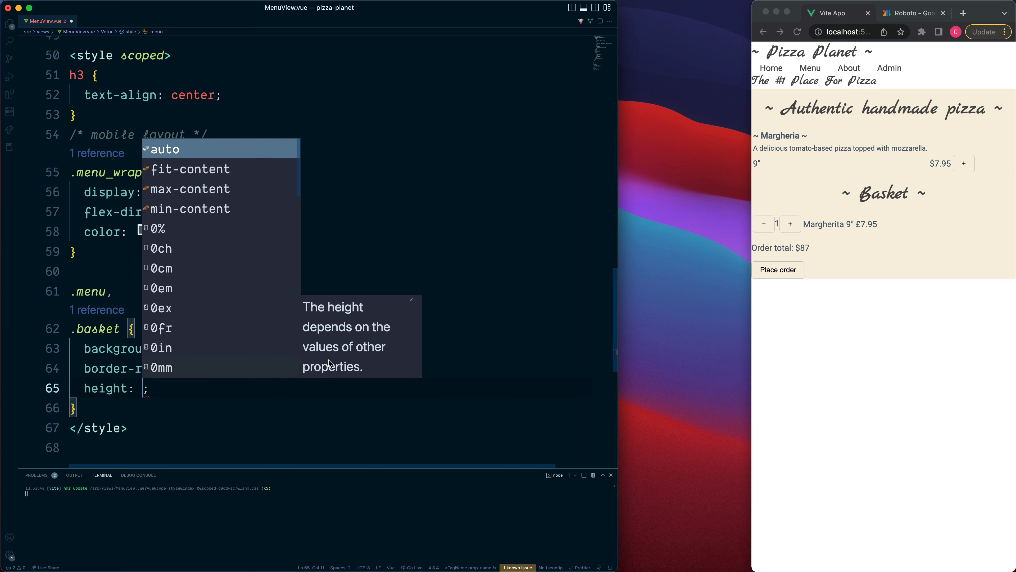
{"action": "mouse_move", "coordinate": [825, 182]}
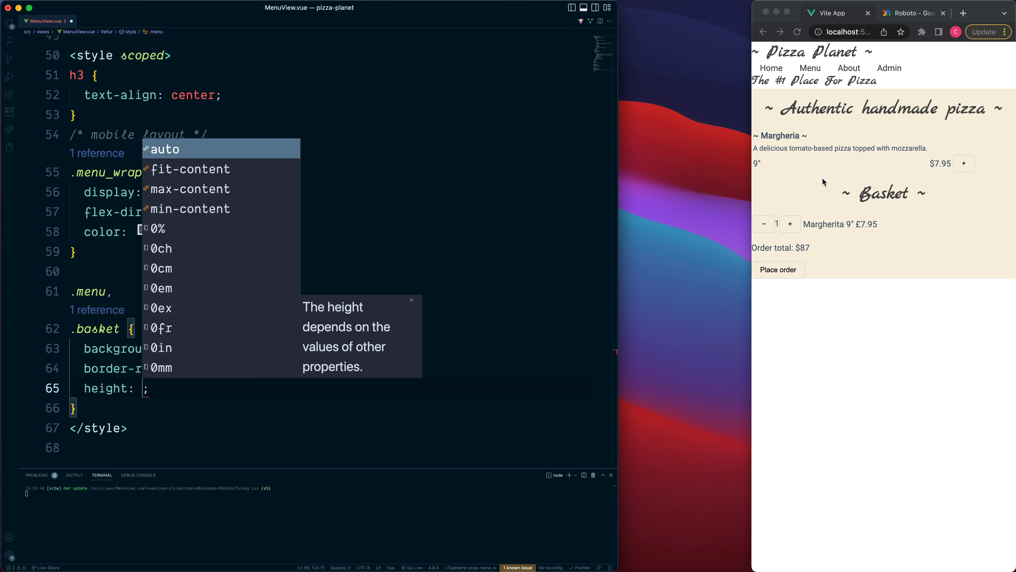
{"action": "type", "text": "100"}
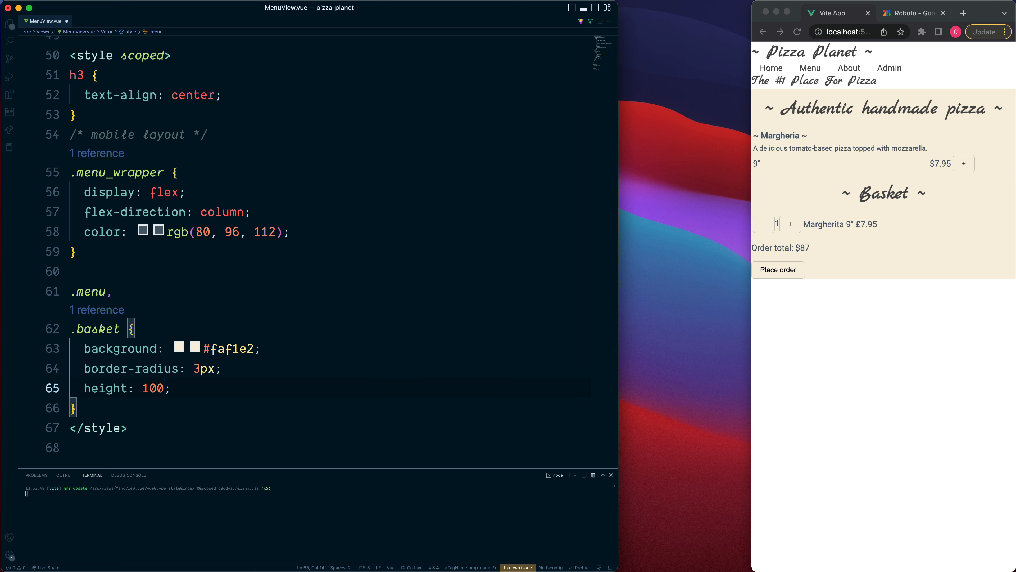
{"action": "type", "text": "vh"}
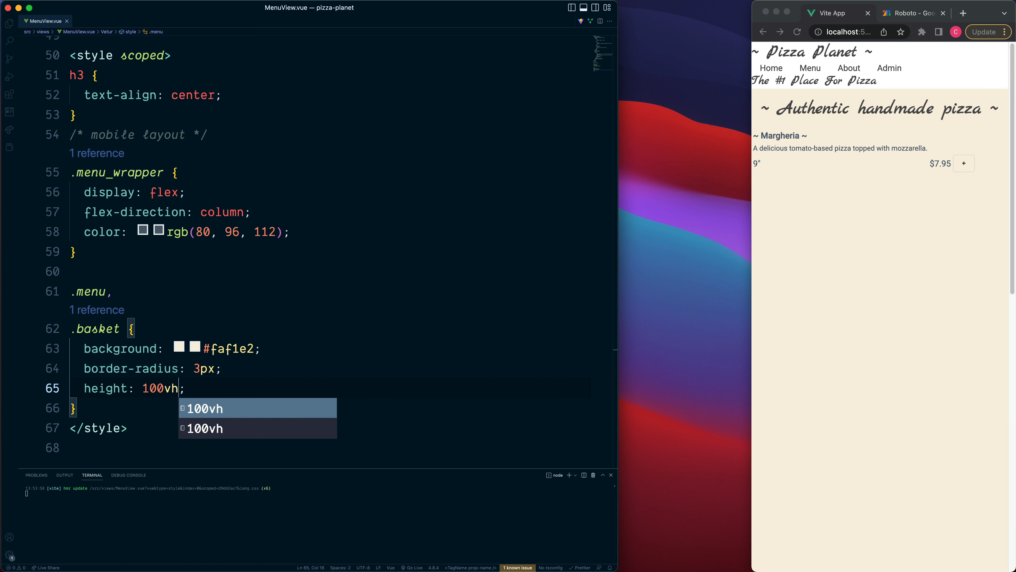
{"action": "type", "text": "padding: 1rem;"}
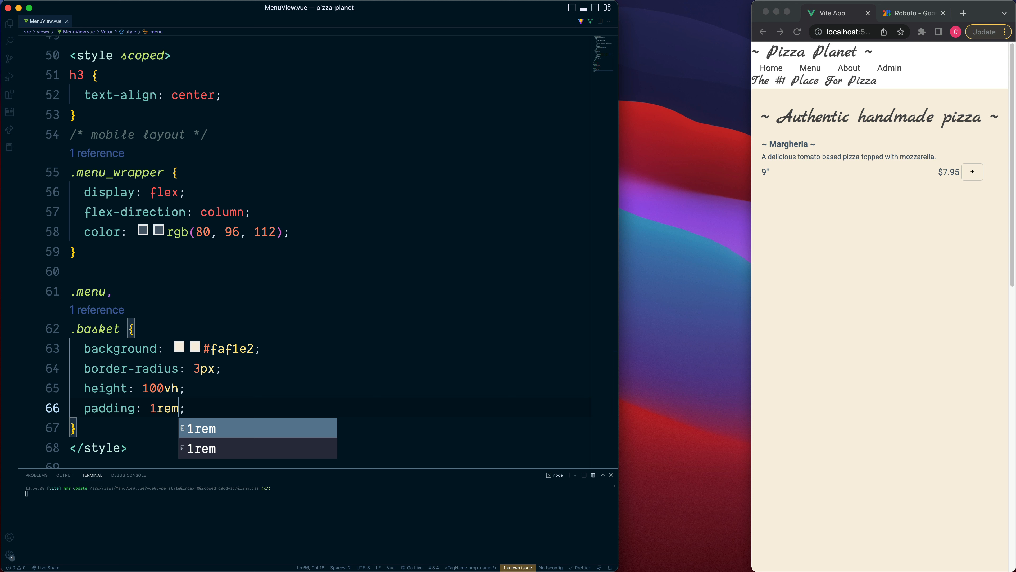
{"action": "mouse_move", "coordinate": [852, 254]}
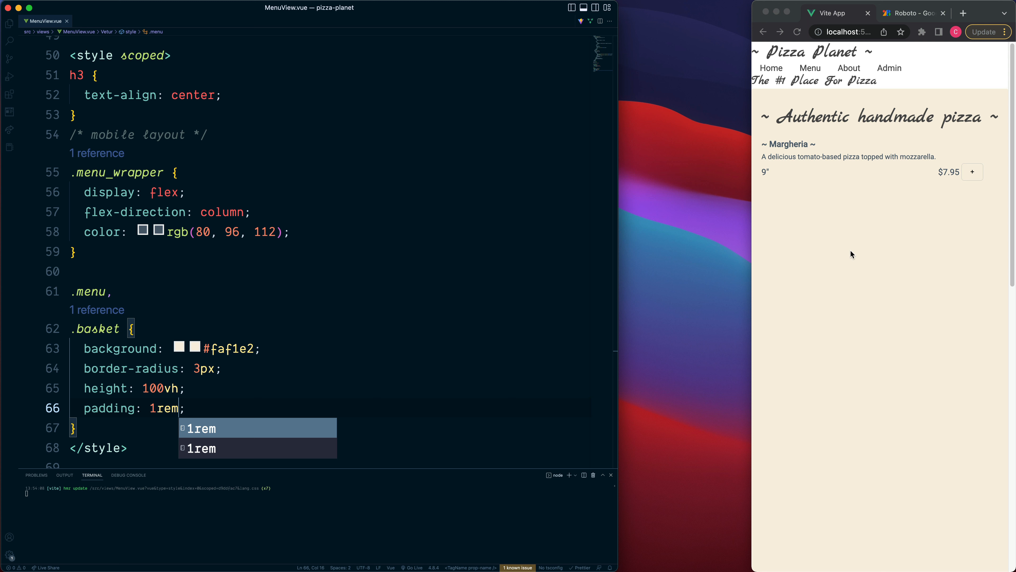
{"action": "mouse_move", "coordinate": [756, 327]}
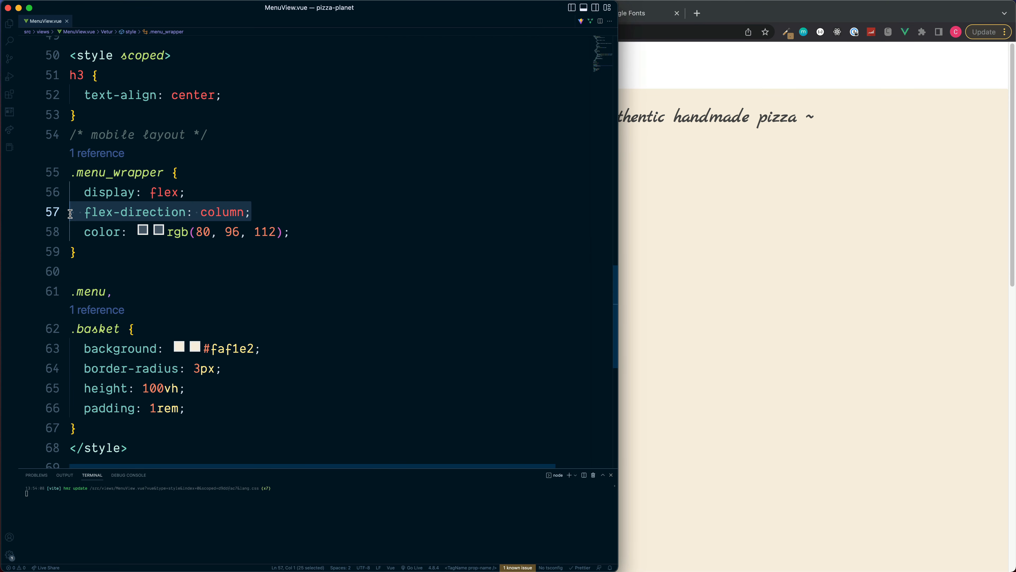
{"action": "scroll", "scroll_direction": "down", "scroll_amount": 3}
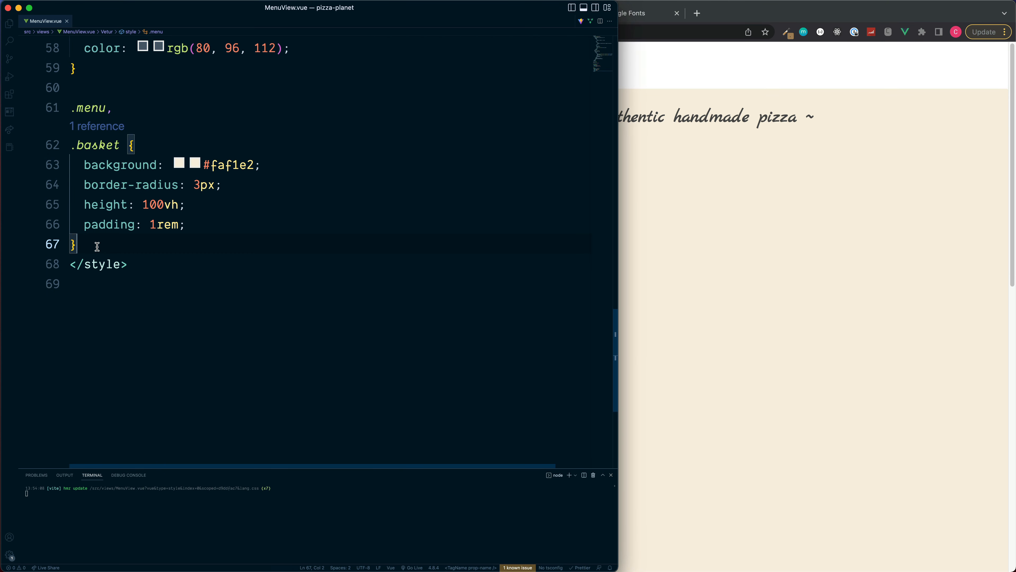
{"action": "type", "text": "@media"}
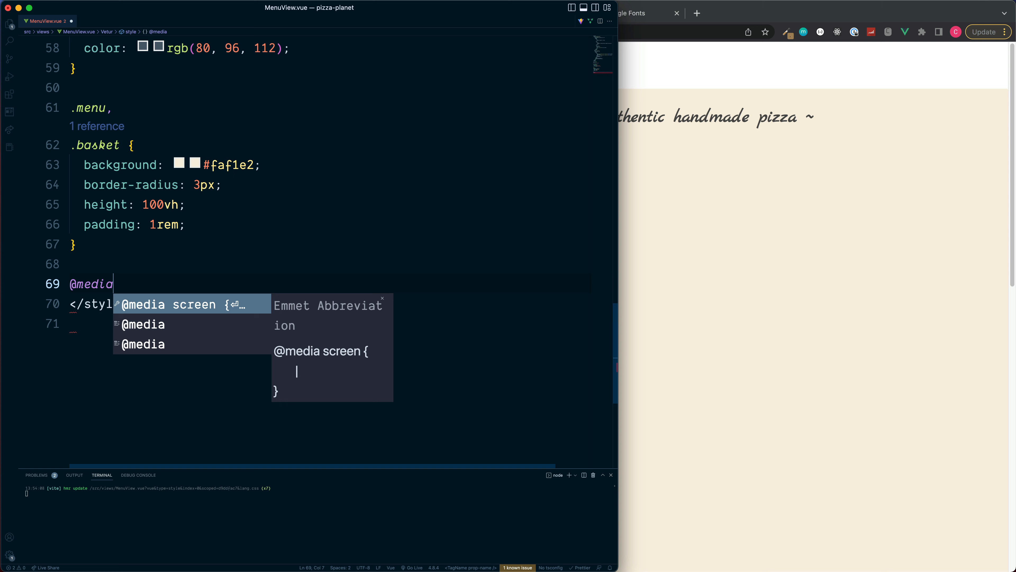
{"action": "type", "text": "(min-width:"}
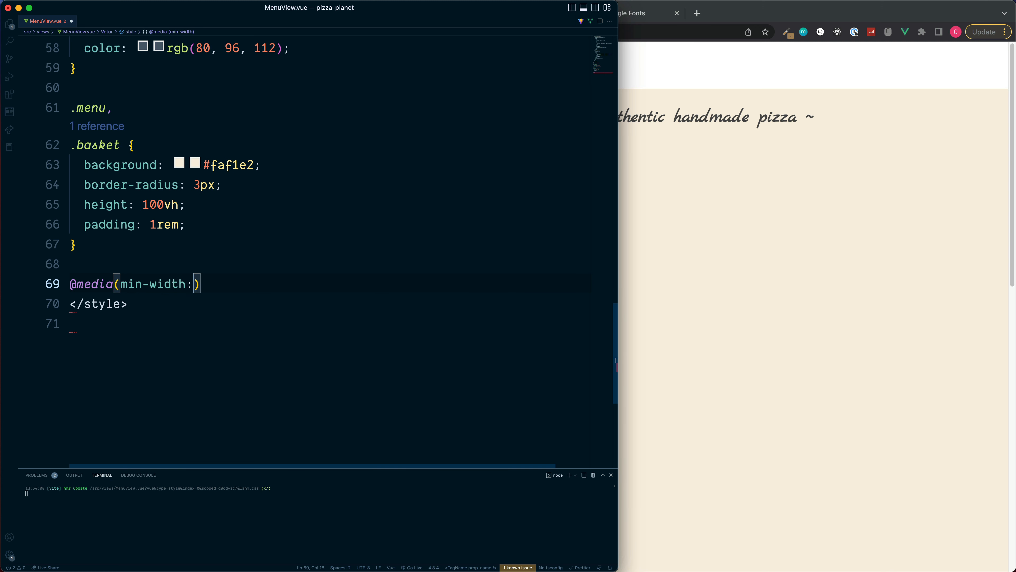
{"action": "type", "text": "900px"}
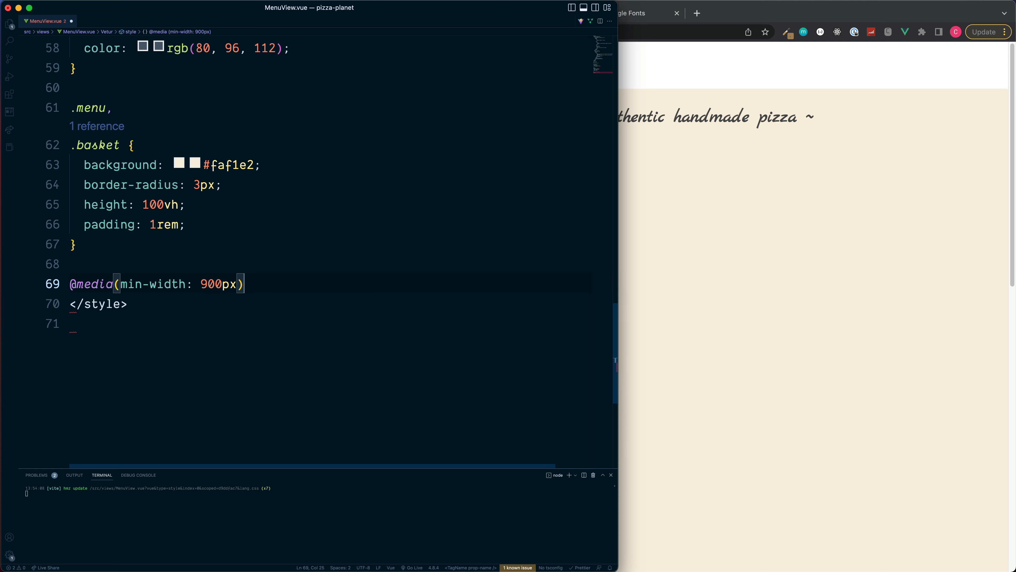
{"action": "scroll", "scroll_direction": "up", "scroll_amount": 3}
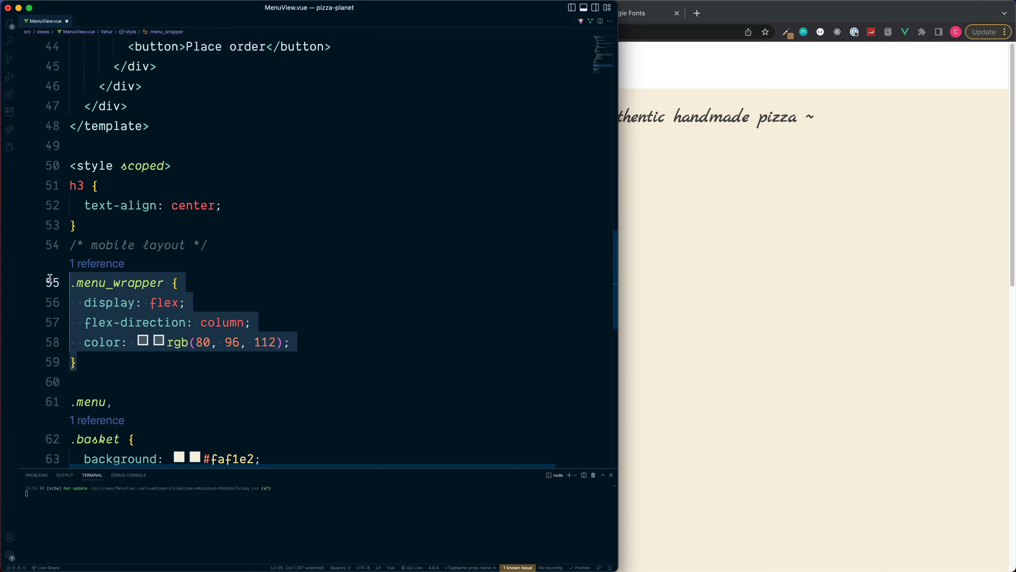
{"action": "scroll", "scroll_direction": "down", "scroll_amount": 3}
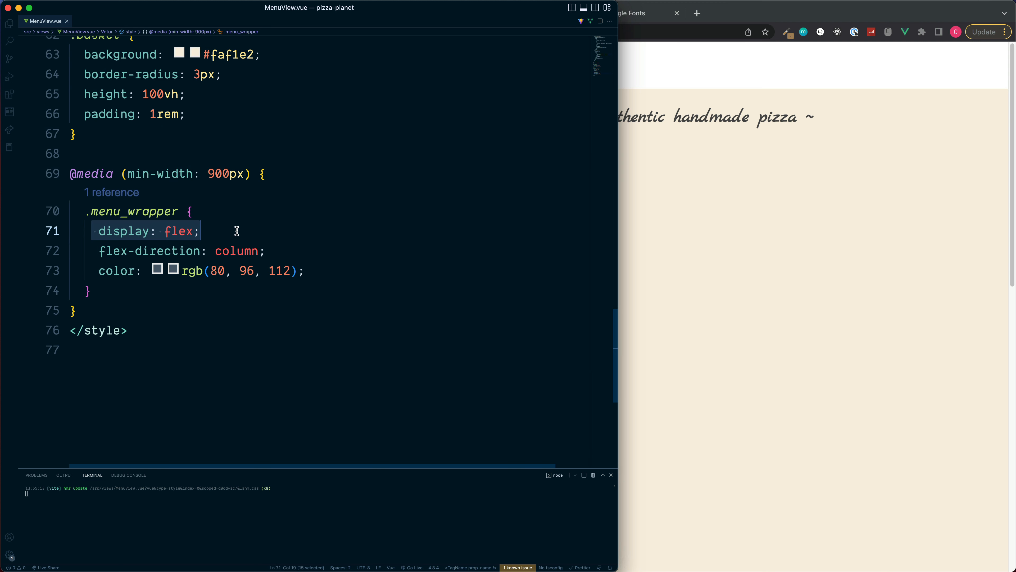
{"action": "key", "text": "Backspace"}
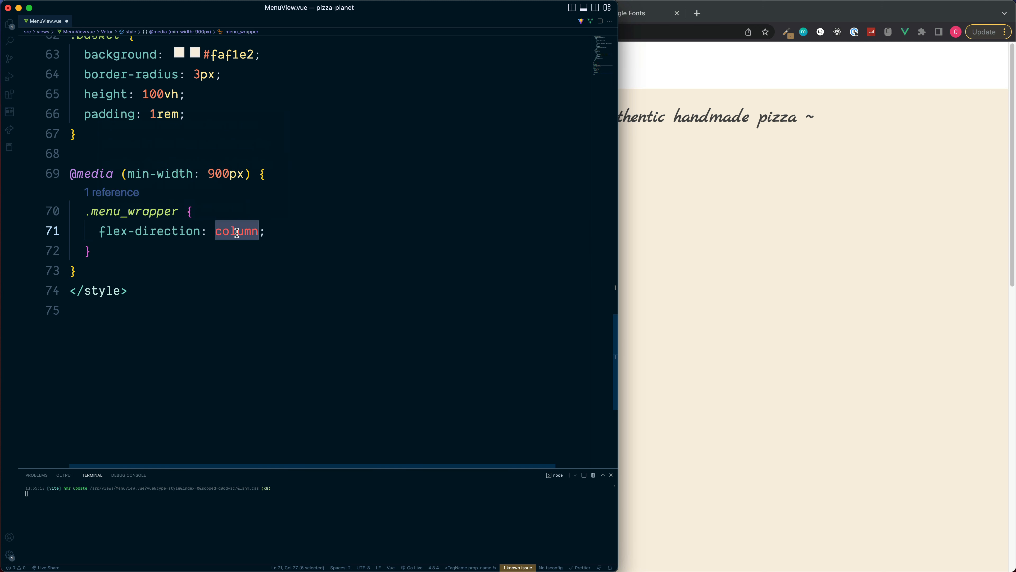
{"action": "type", "text": "row"}
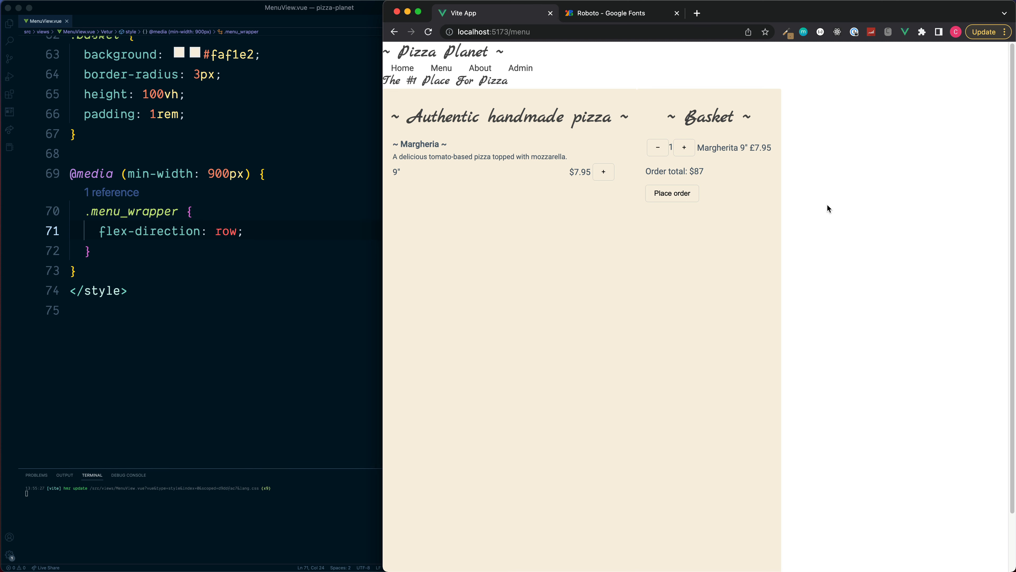
Add justify-content: space-between to the media query's .menu_wrapper rule
{"action": "key", "text": "Return"}
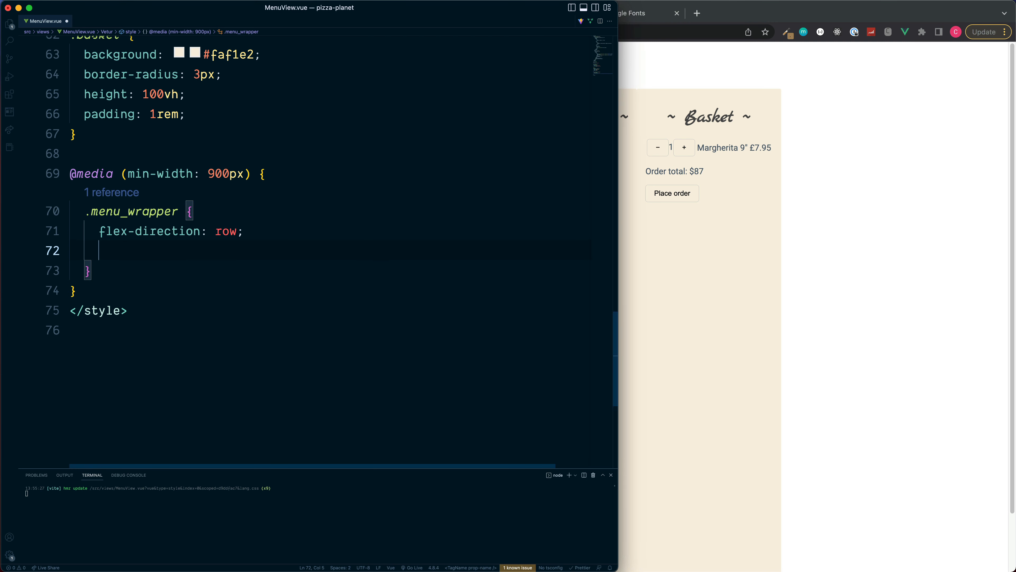
{"action": "type", "text": "justify-content: space-between;"}
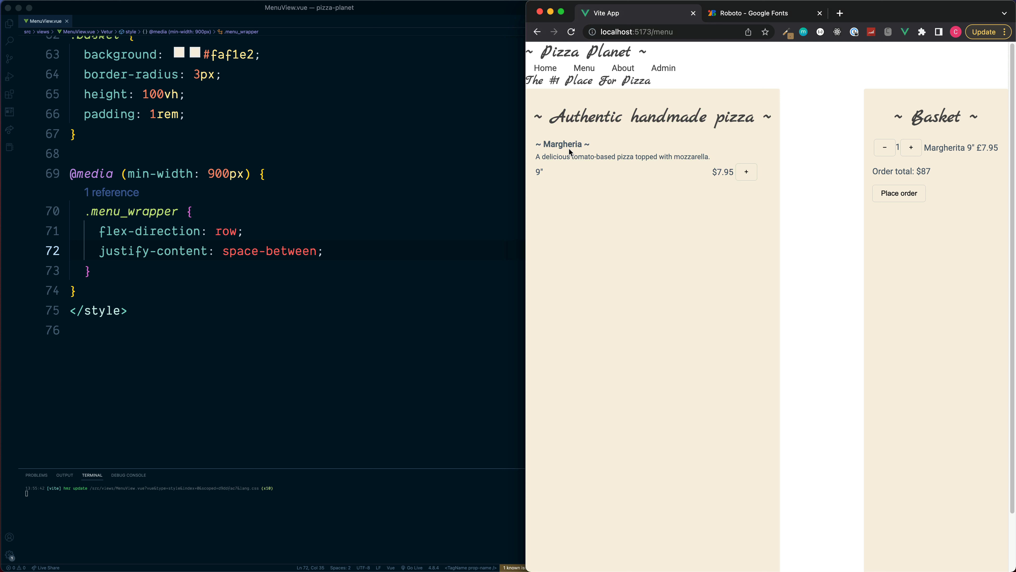
{"action": "mouse_move", "coordinate": [732, 241]}
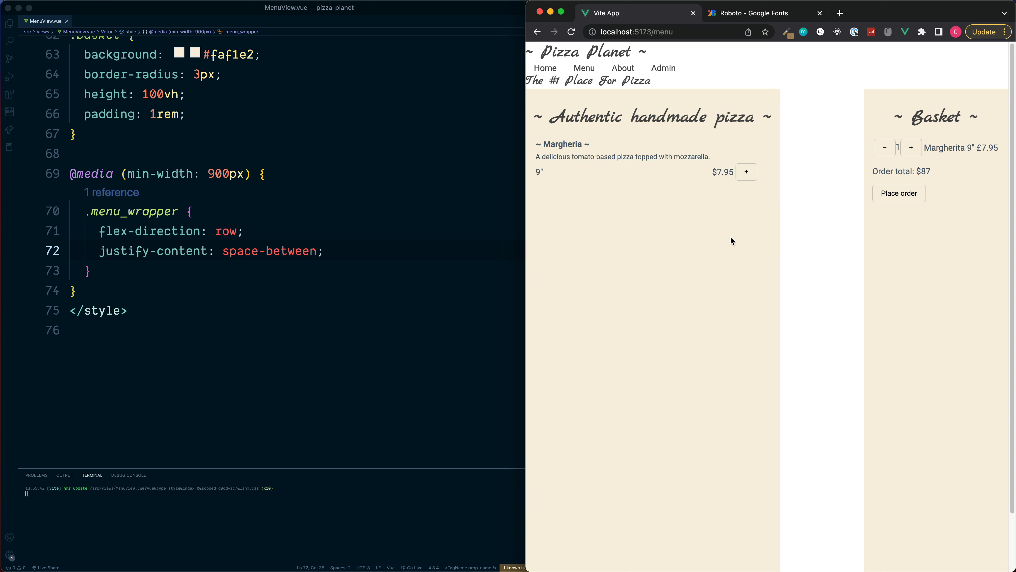
{"action": "mouse_move", "coordinate": [141, 273]}
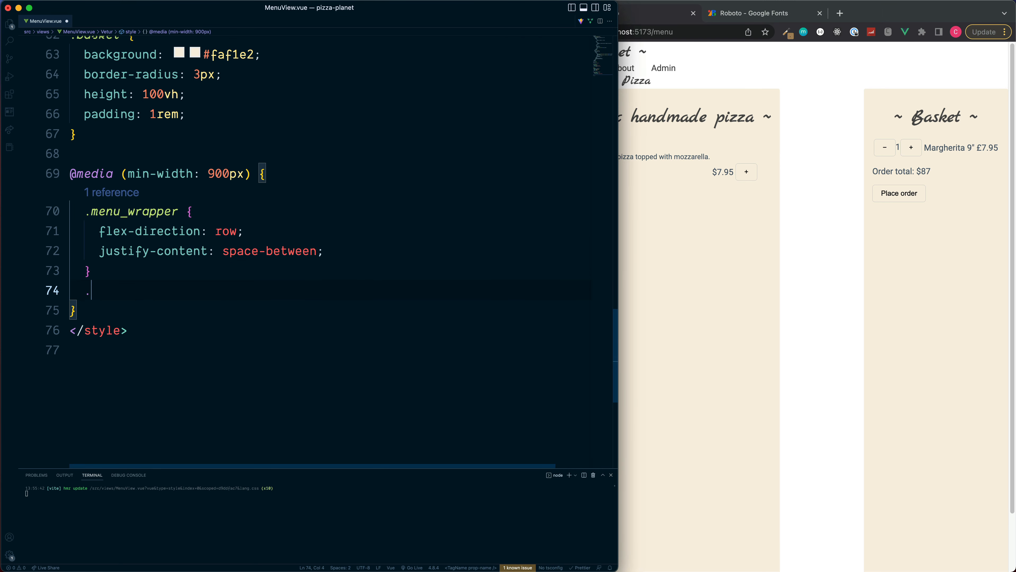
Inside the media query give .menu flex: 2 and .basket flex: 1, then check the preview
{"action": "type", "text": "menu {"}
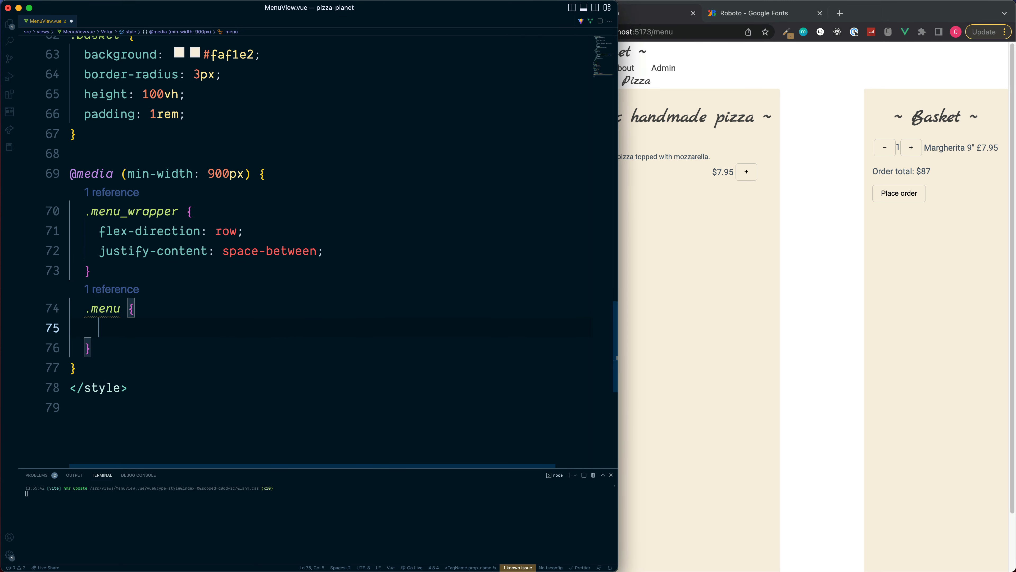
{"action": "type", "text": "flex: ;"}
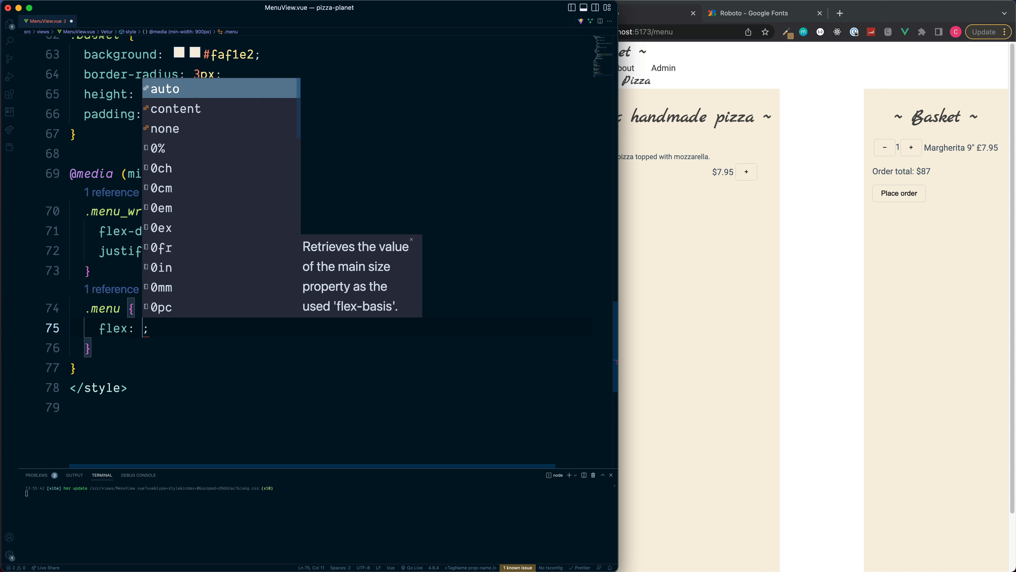
{"action": "type", "text": "2"}
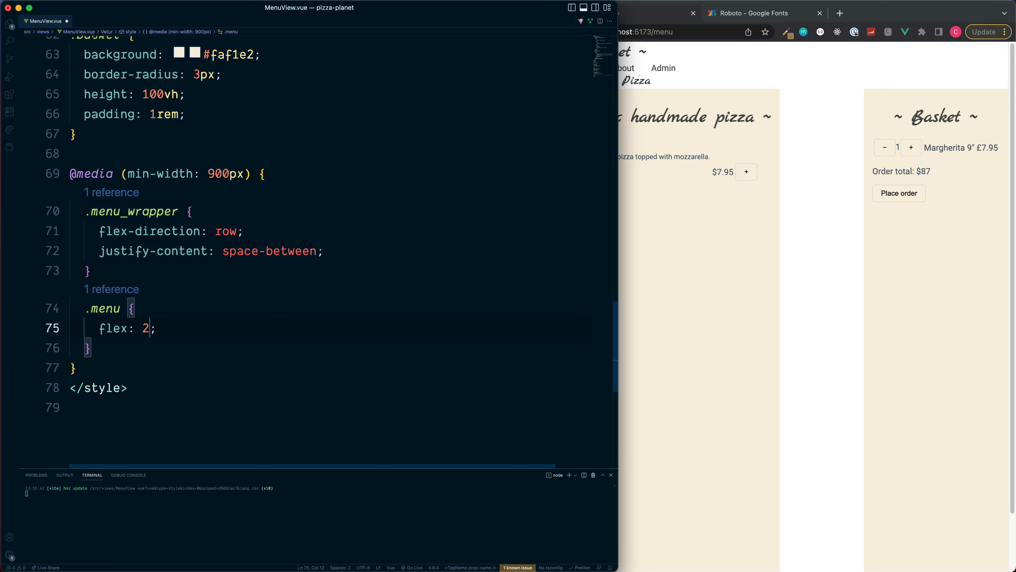
{"action": "type", "text": ".basket {"}
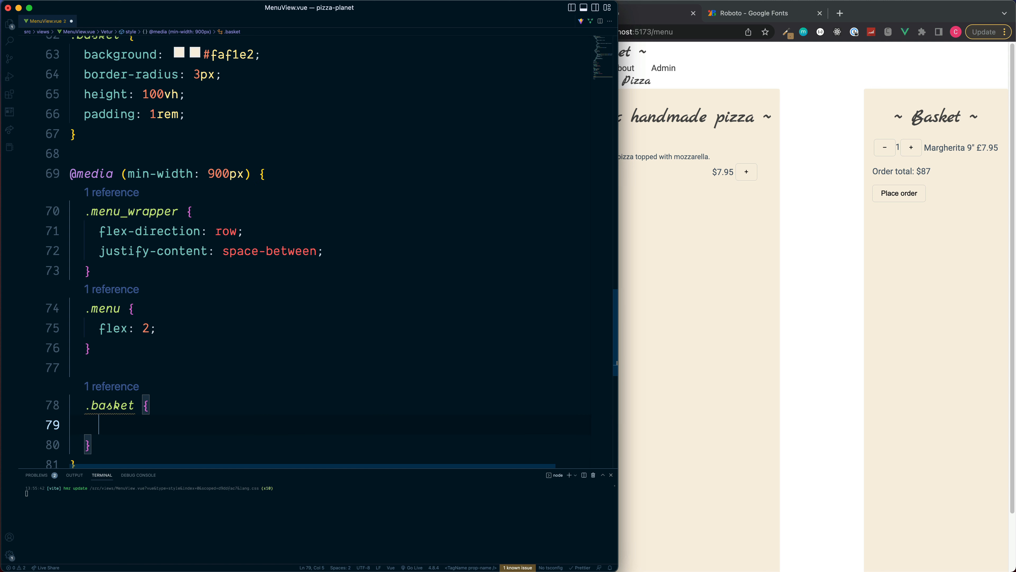
{"action": "type", "text": "flex: 1;"}
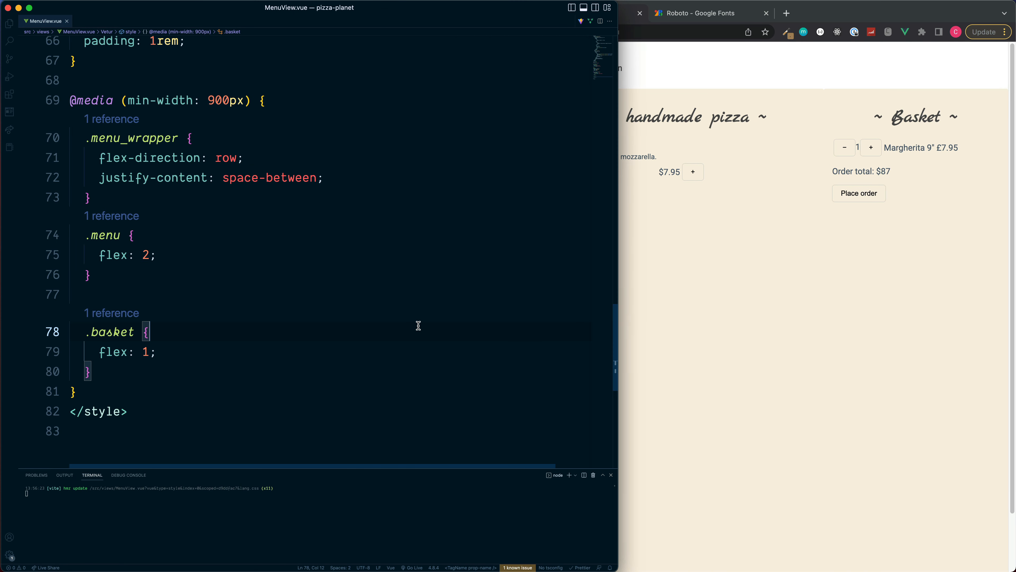
{"action": "left_click", "coordinate": [584, 12]}
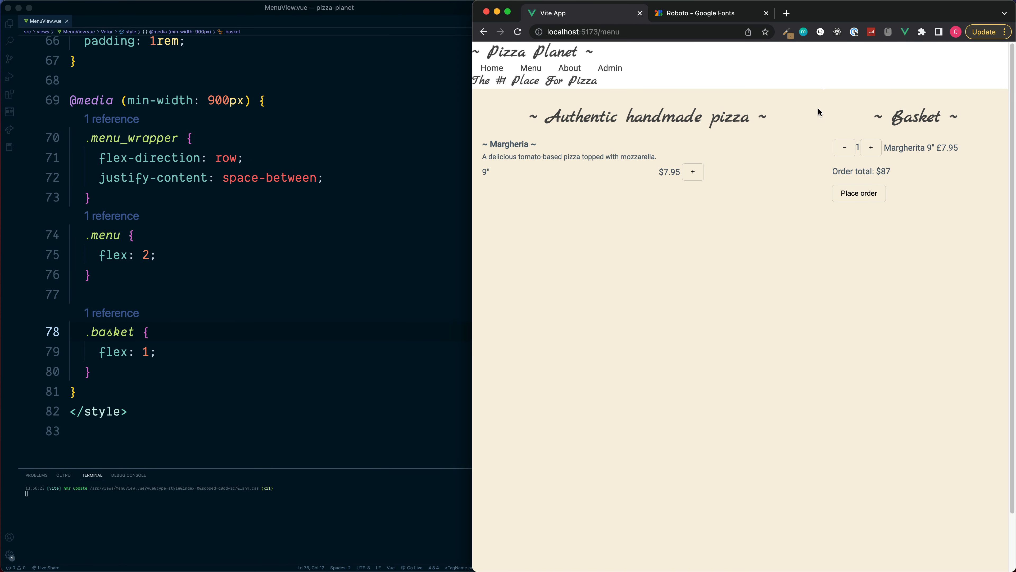
{"action": "mouse_move", "coordinate": [763, 145]}
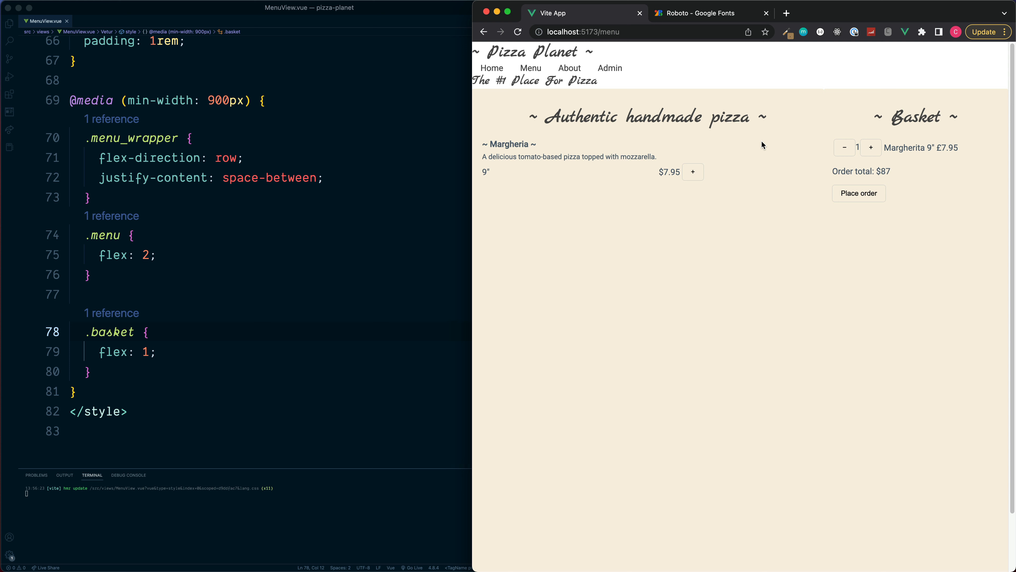
{"action": "mouse_move", "coordinate": [794, 97]}
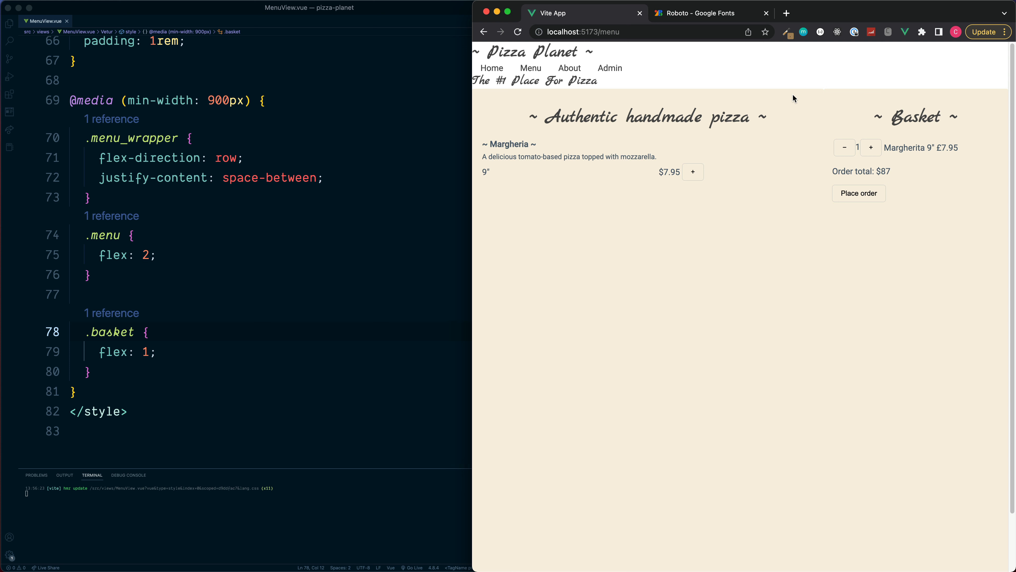
{"action": "mouse_move", "coordinate": [331, 184]}
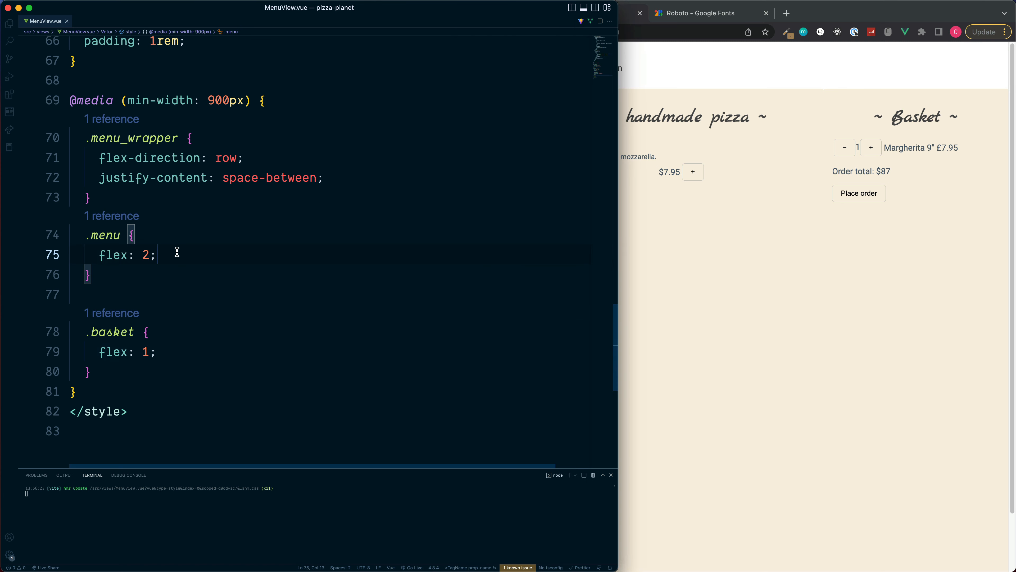
Give .menu a border-right of 1px solid rgb(202, 202, 202) as a divider
{"action": "type", "text": "border-right: ;"}
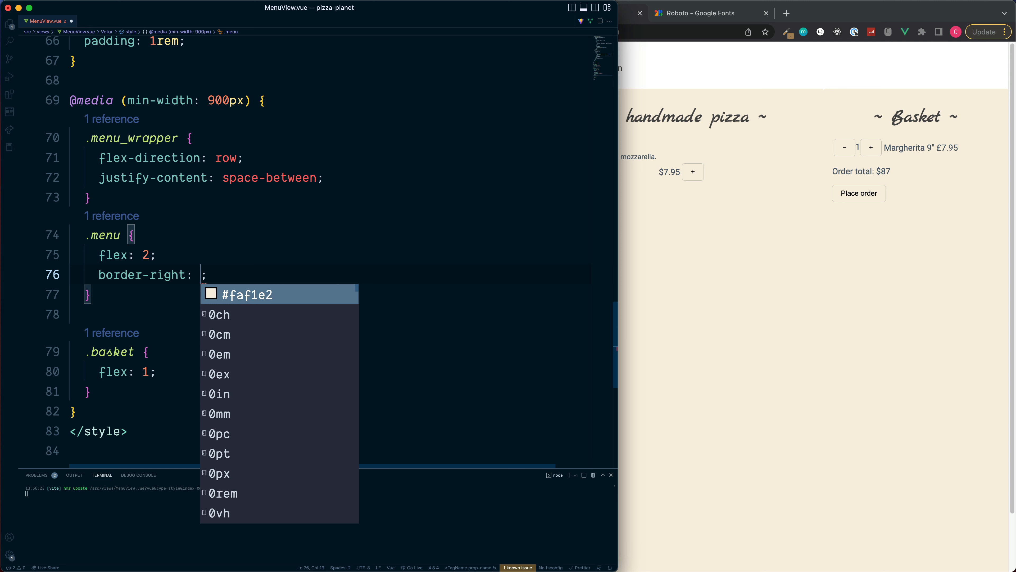
{"action": "type", "text": "1px solid"}
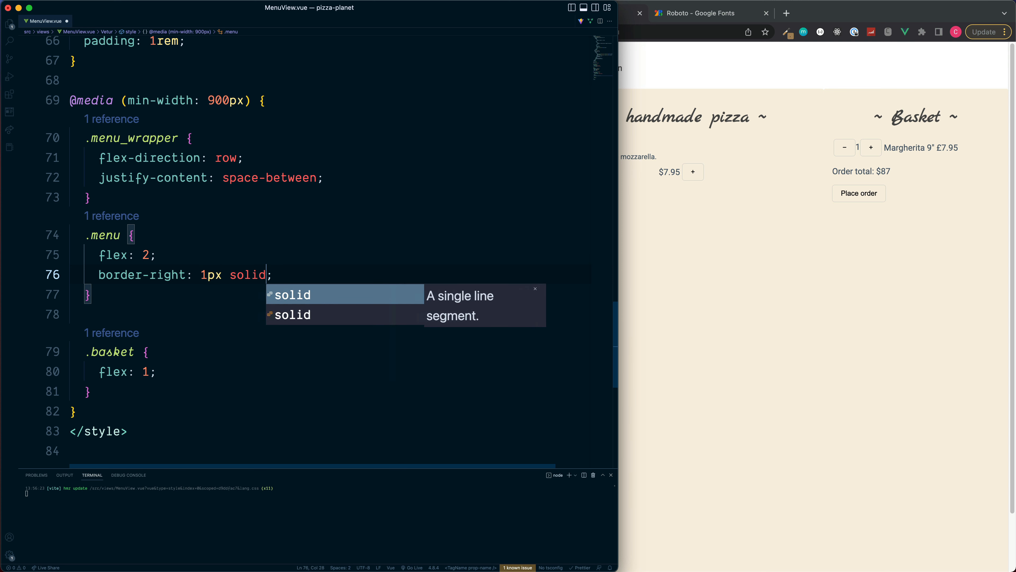
{"action": "type", "text": "rgb(202, 2, blue"}
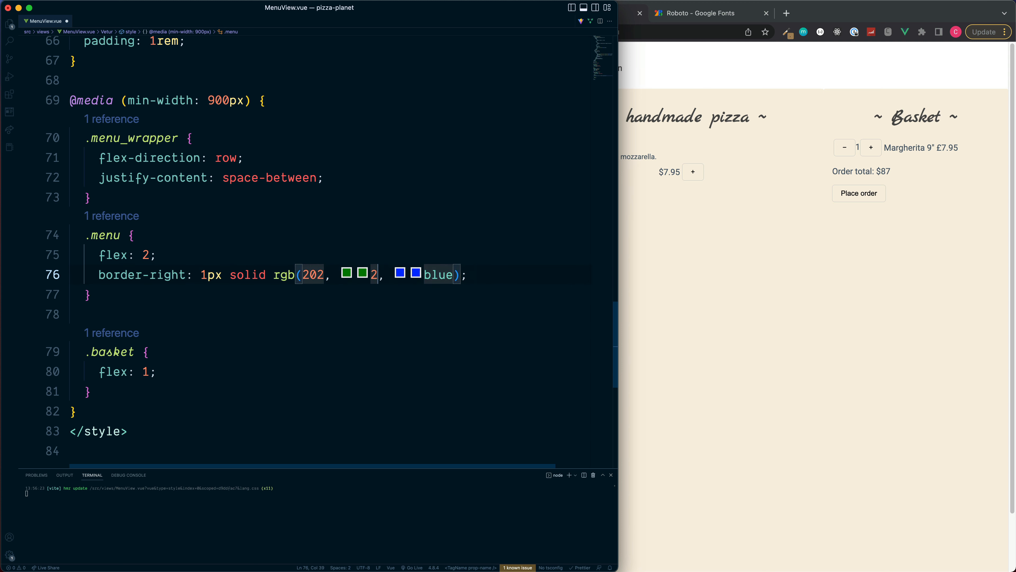
{"action": "type", "text": "020"}
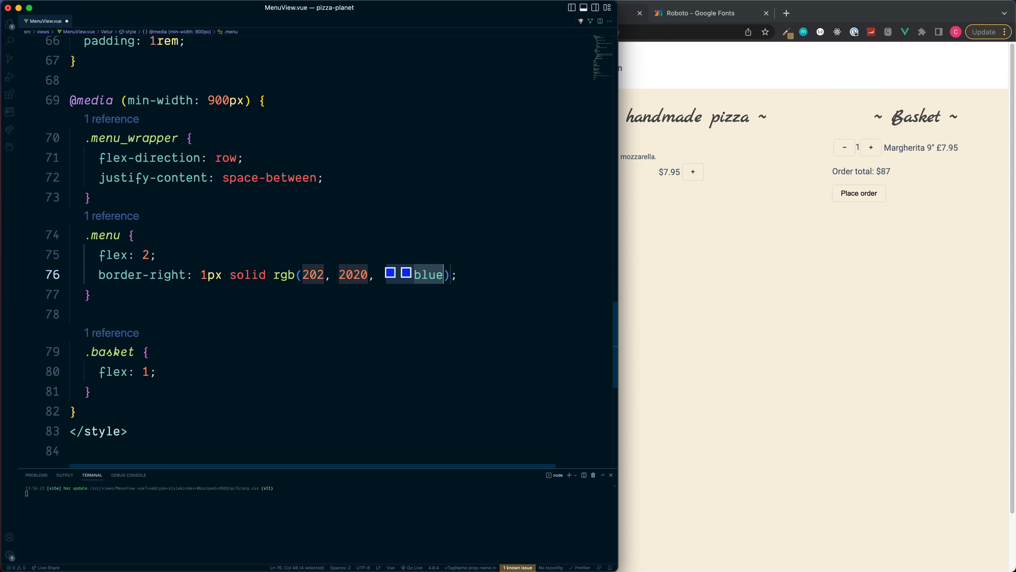
{"action": "type", "text": "202"}
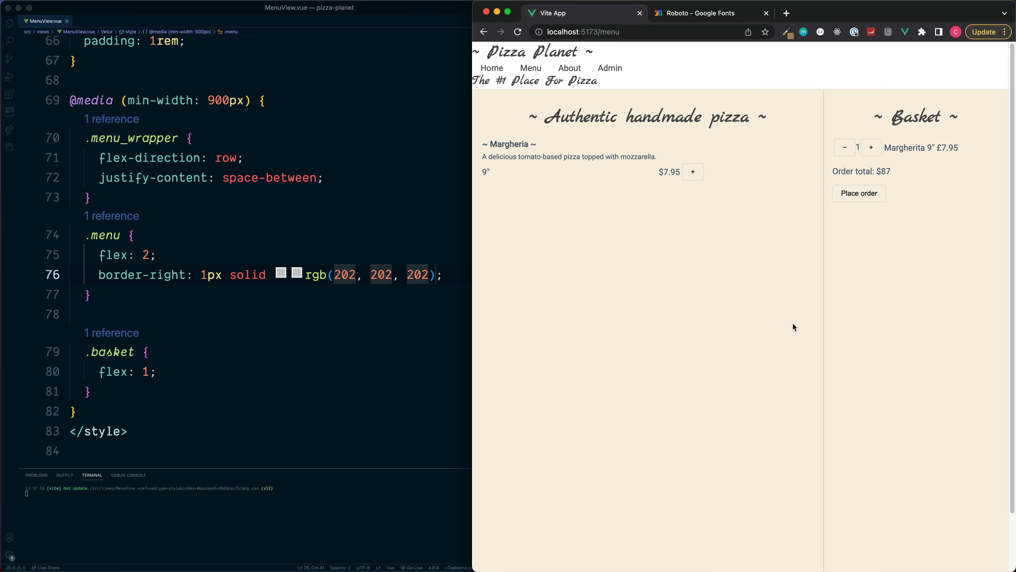
{"action": "mouse_move", "coordinate": [827, 237]}
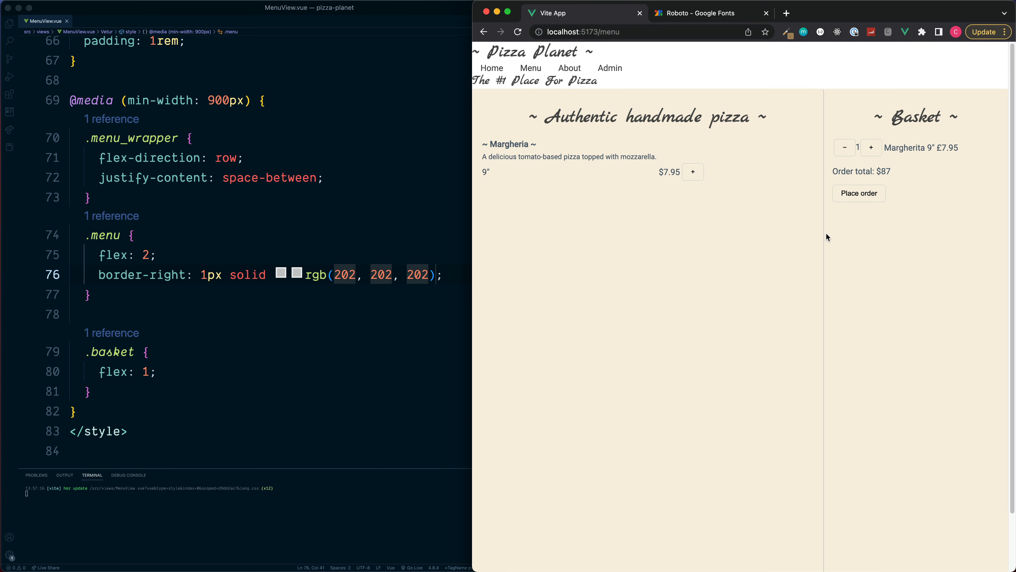
{"action": "mouse_move", "coordinate": [974, 105]}
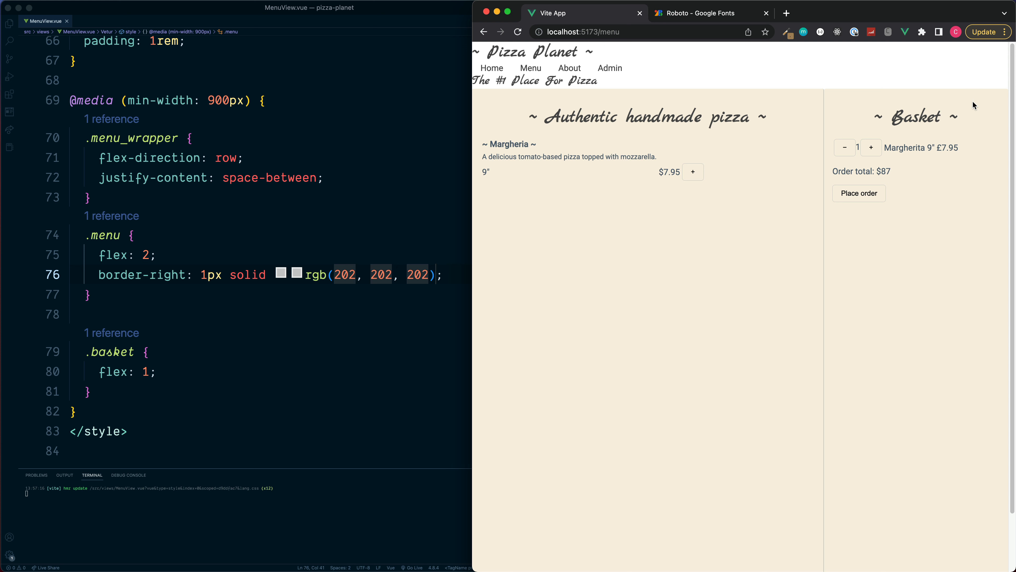
{"action": "mouse_move", "coordinate": [855, 152]}
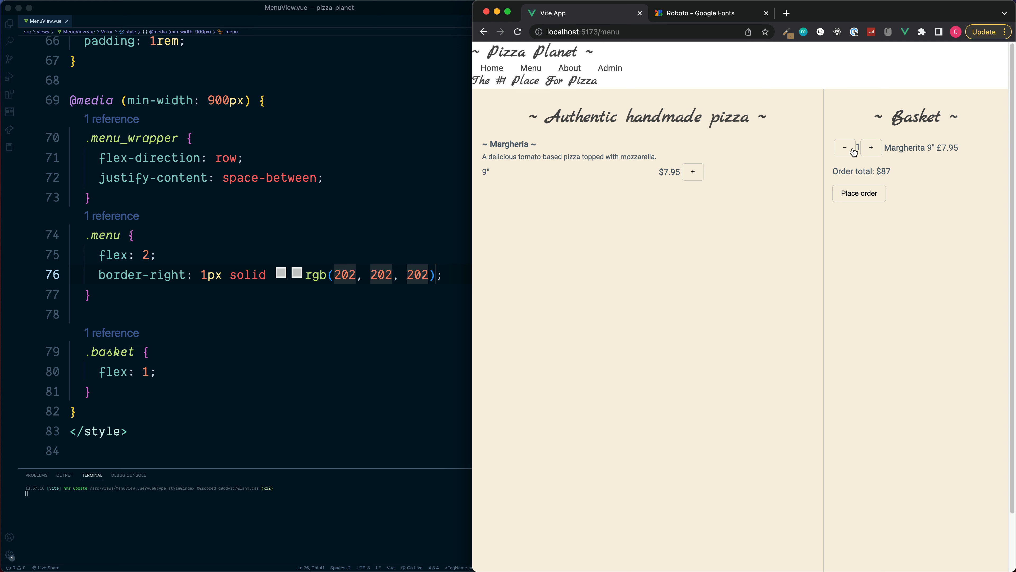
{"action": "mouse_move", "coordinate": [790, 183]}
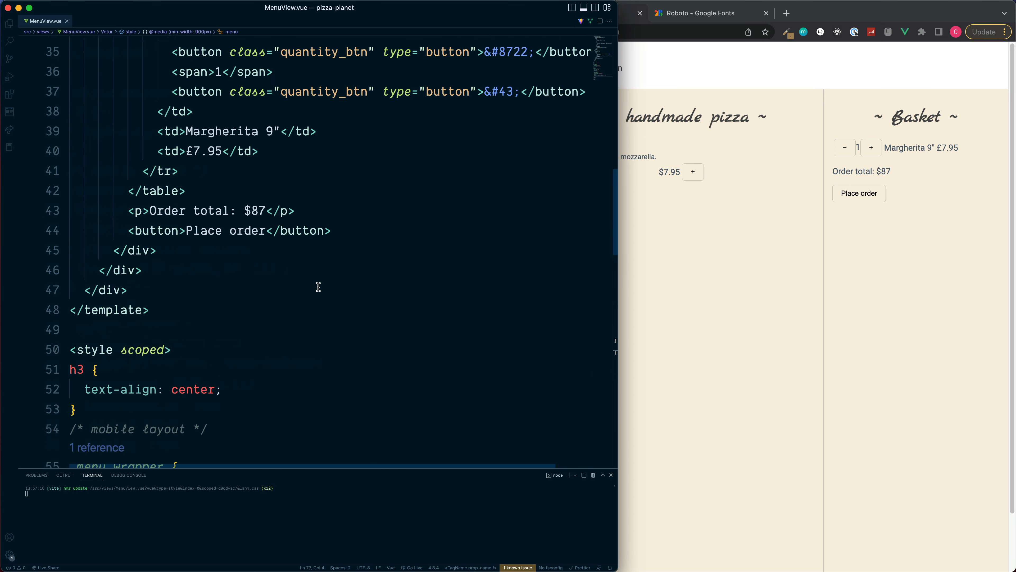
Write a .quantity_btn rule with border: none and padding: 0.4rem, then check the preview
{"action": "scroll", "scroll_direction": "up", "scroll_amount": 3}
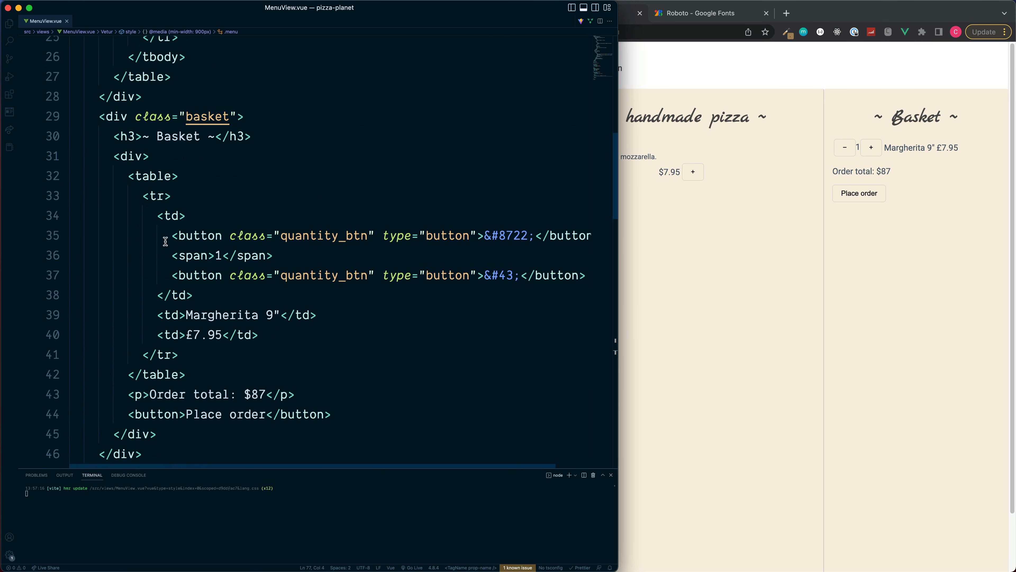
{"action": "double_click", "coordinate": [322, 235]}
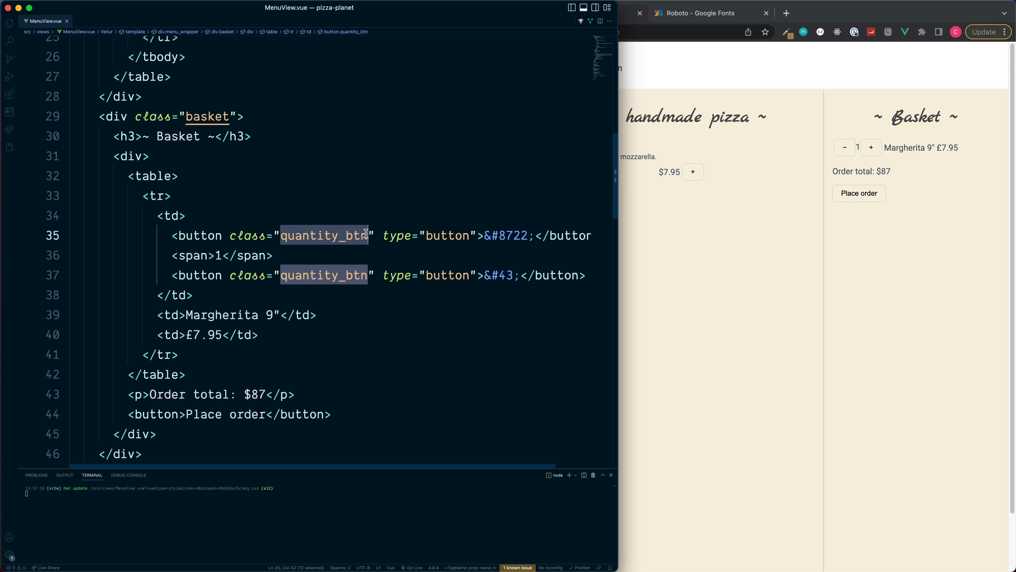
{"action": "scroll", "scroll_direction": "down", "scroll_amount": 3}
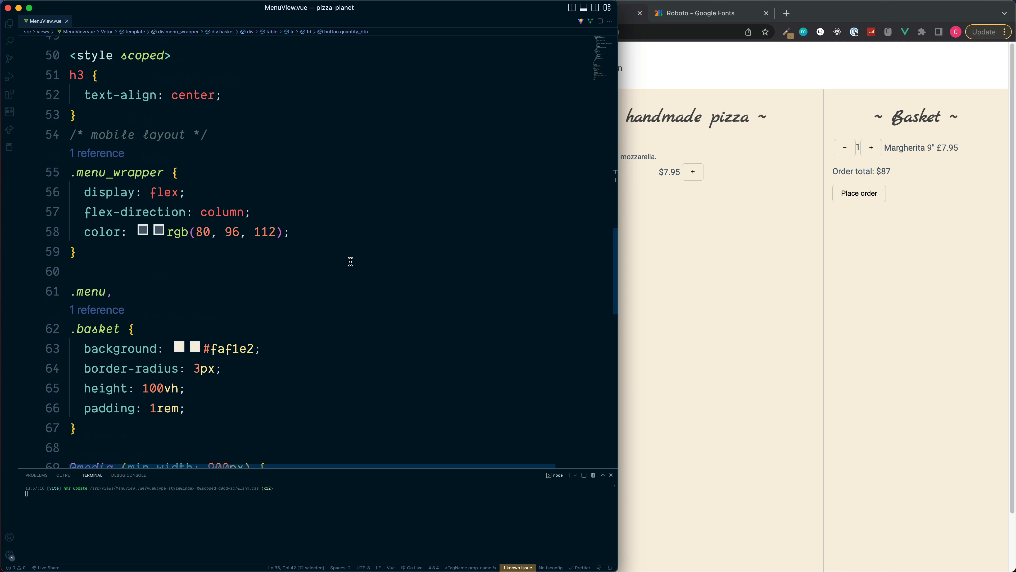
{"action": "mouse_move", "coordinate": [199, 309]}
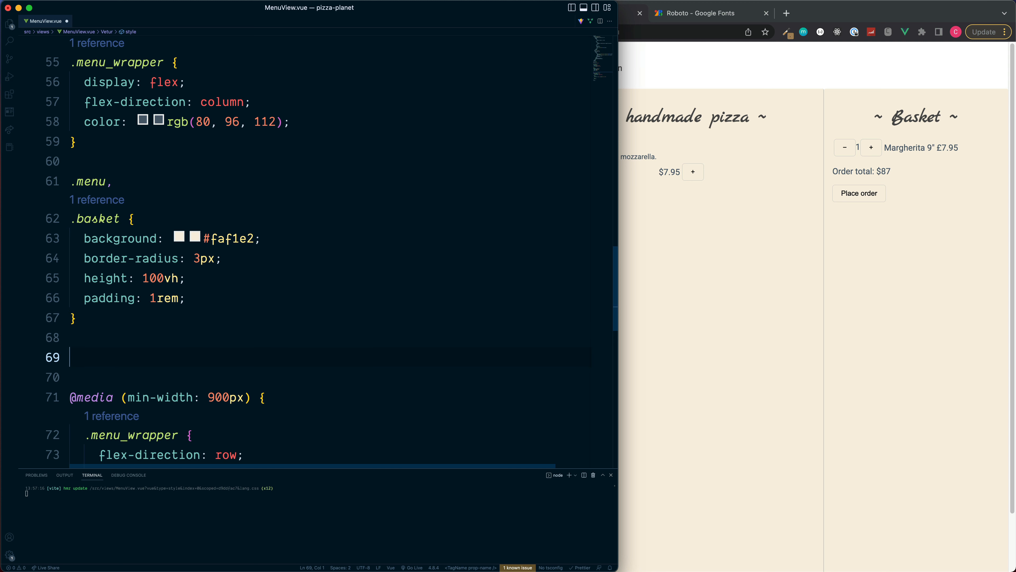
{"action": "type", "text": ".quantity"}
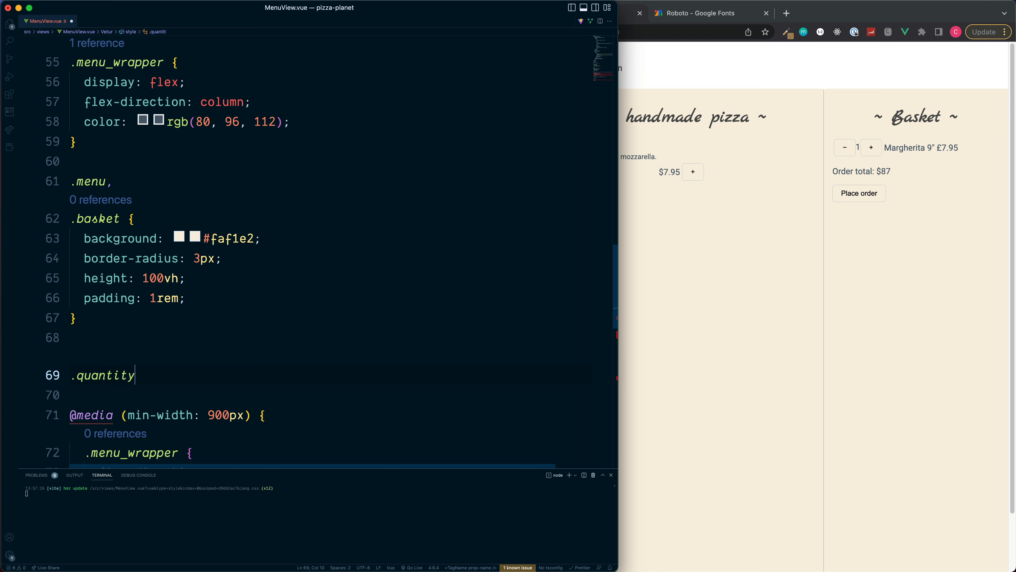
{"action": "type", "text": "_btn"}
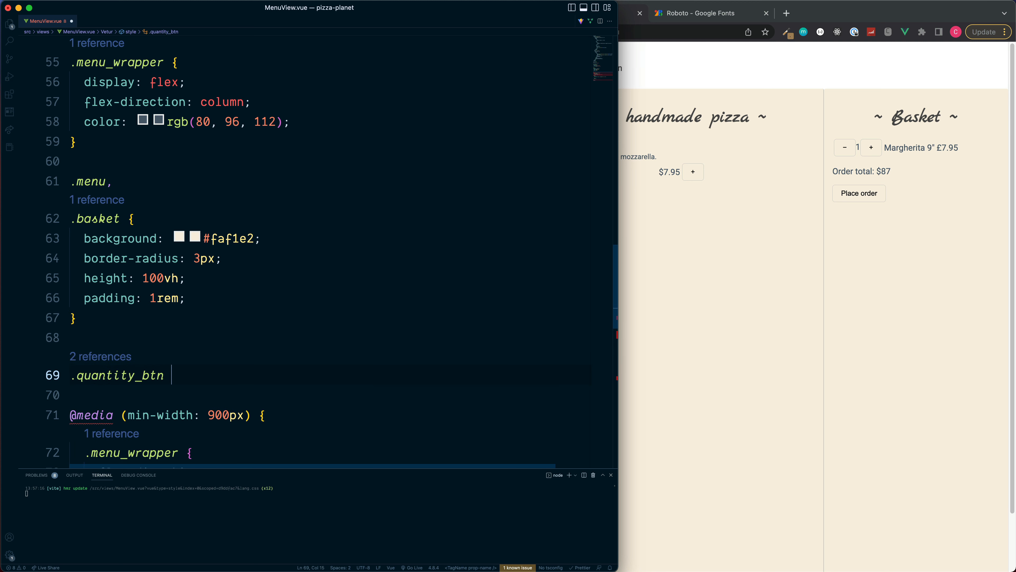
{"action": "type", "text": "border: none;"}
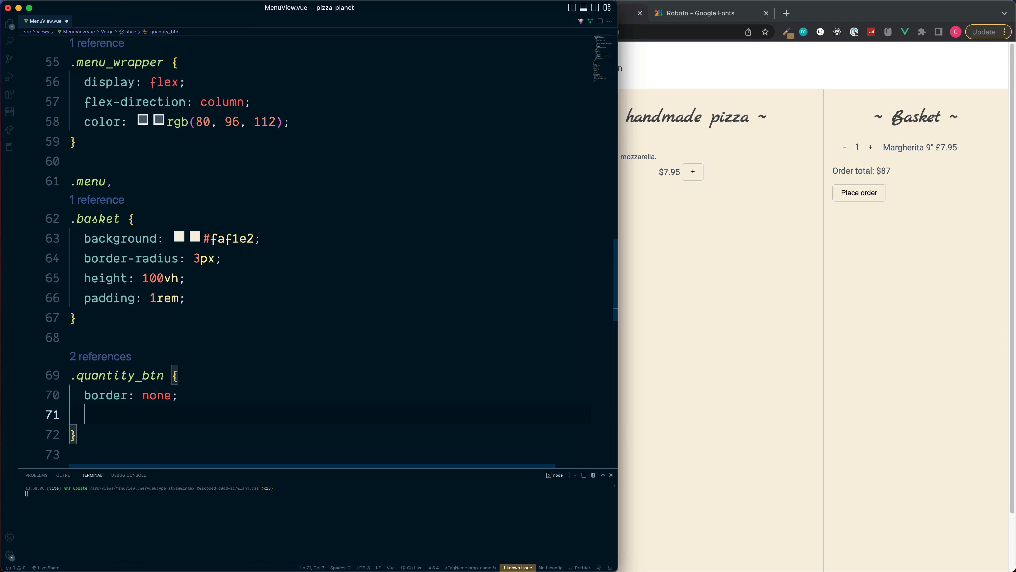
{"action": "type", "text": "padding: 0.4rem;"}
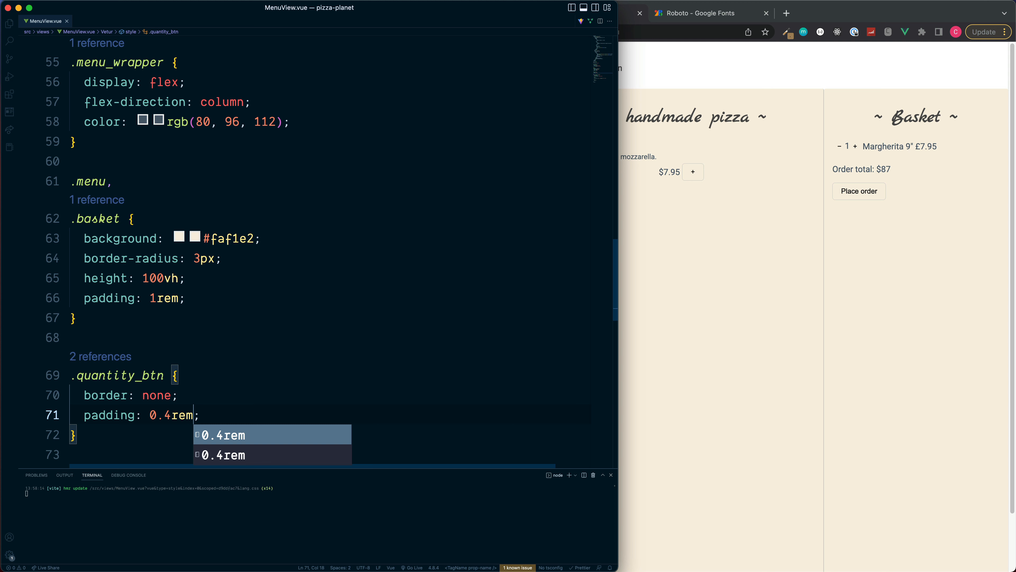
{"action": "left_click", "coordinate": [583, 12]}
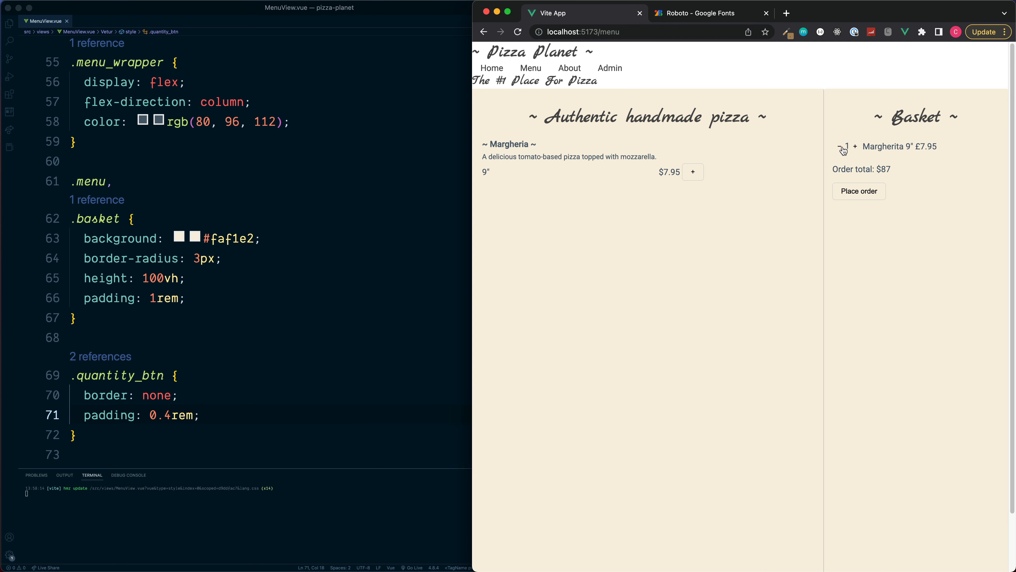
{"action": "mouse_move", "coordinate": [854, 150]}
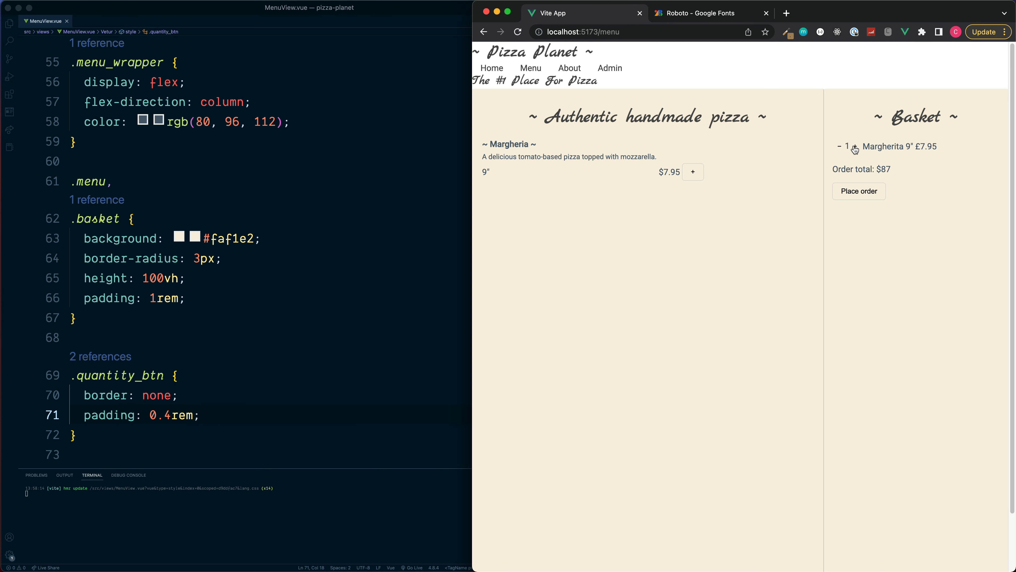